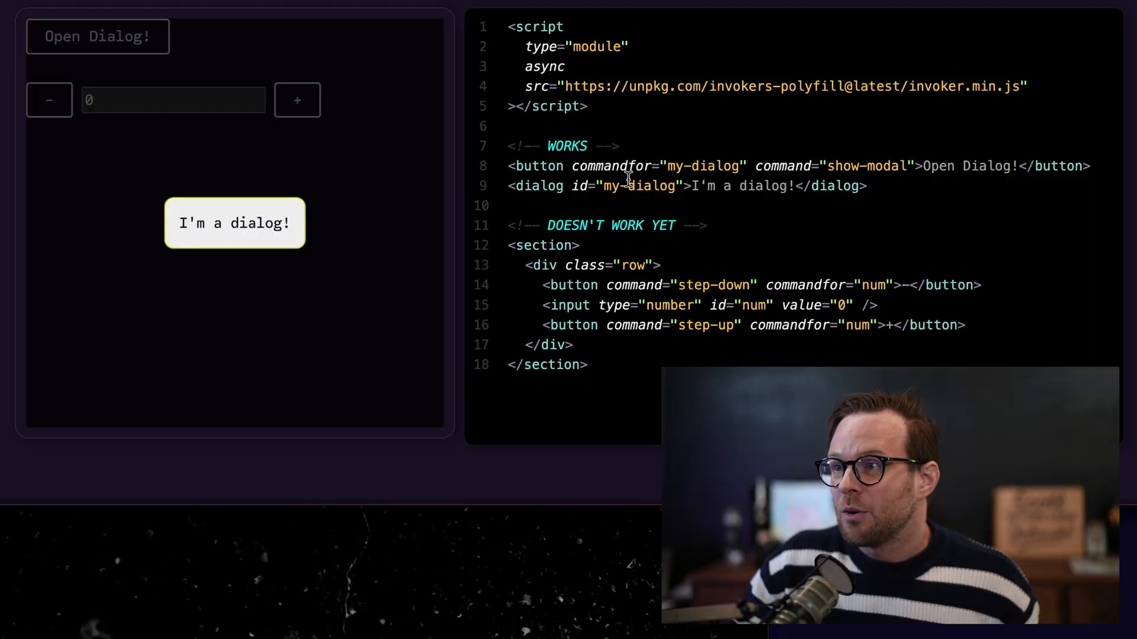
View Can I Use's support table for button commandfor: experimental, 0% global usage.
double_click(610, 165)
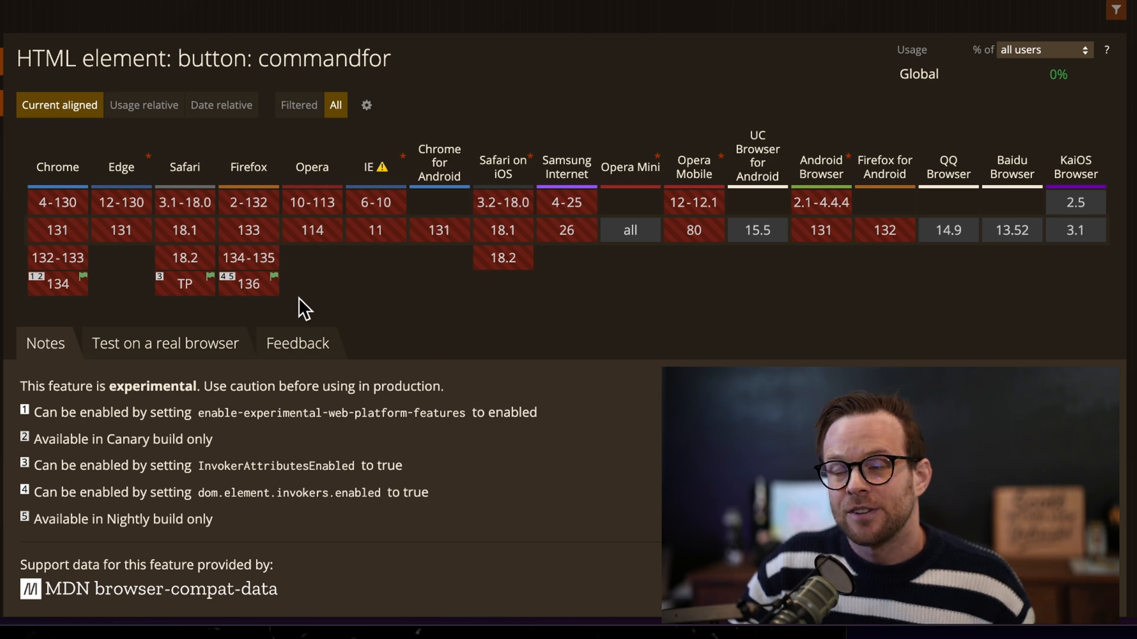
mouse_move(287, 304)
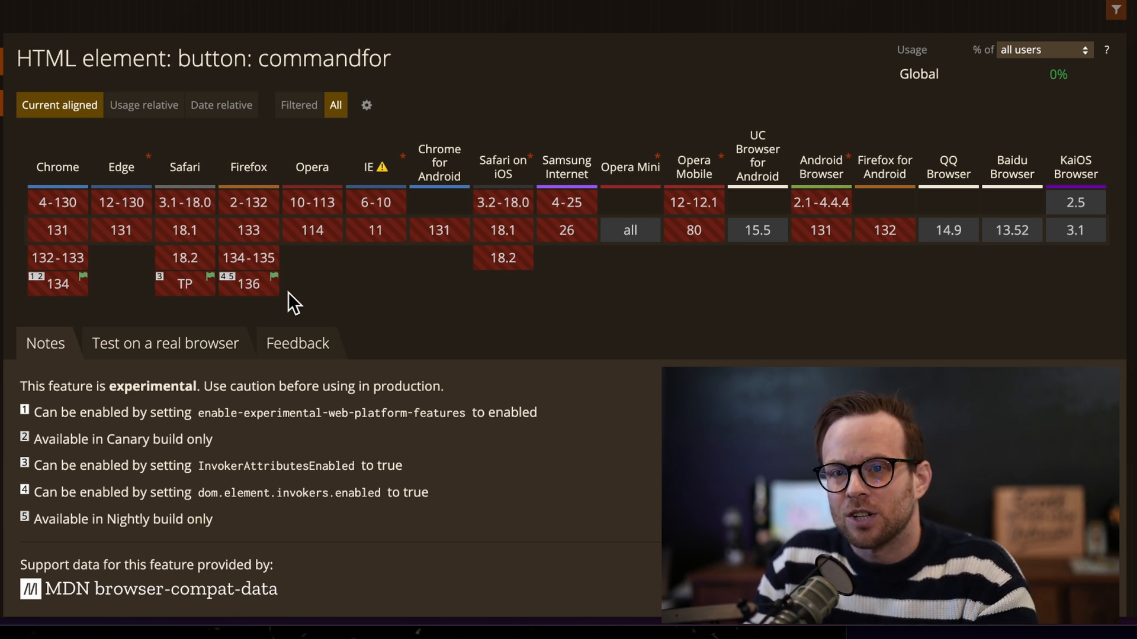
mouse_move(243, 333)
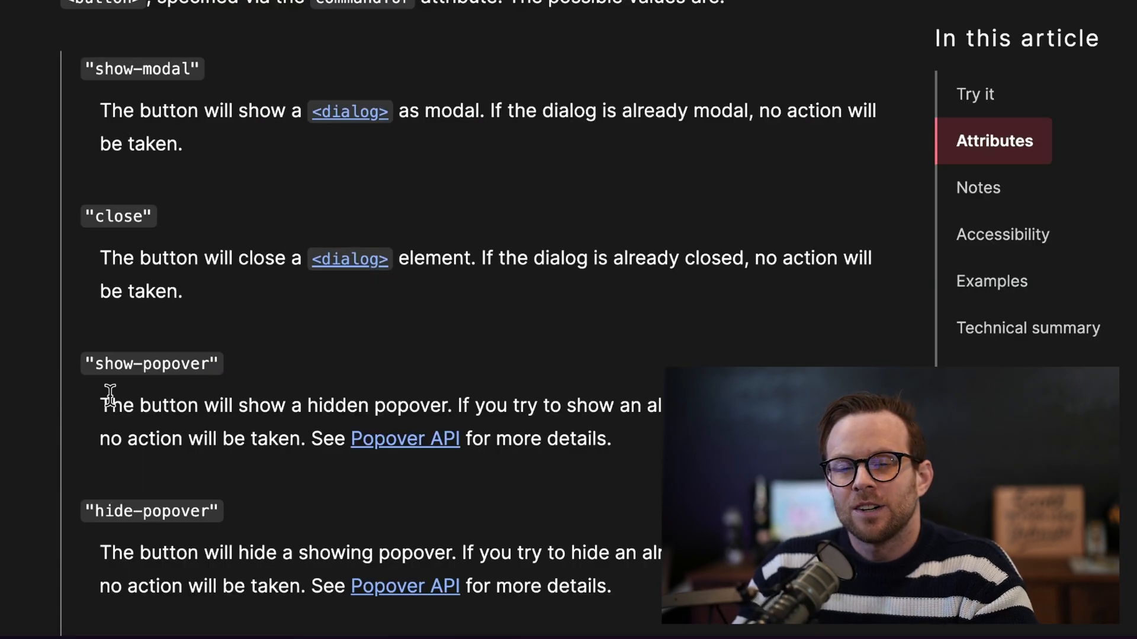
mouse_move(164, 282)
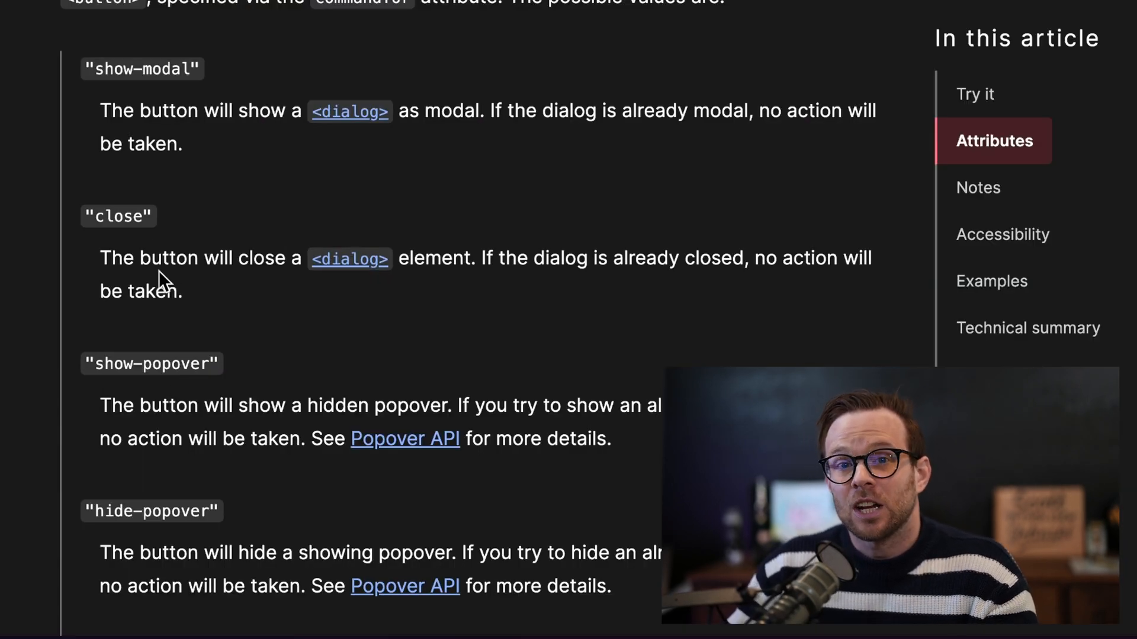
mouse_move(392, 283)
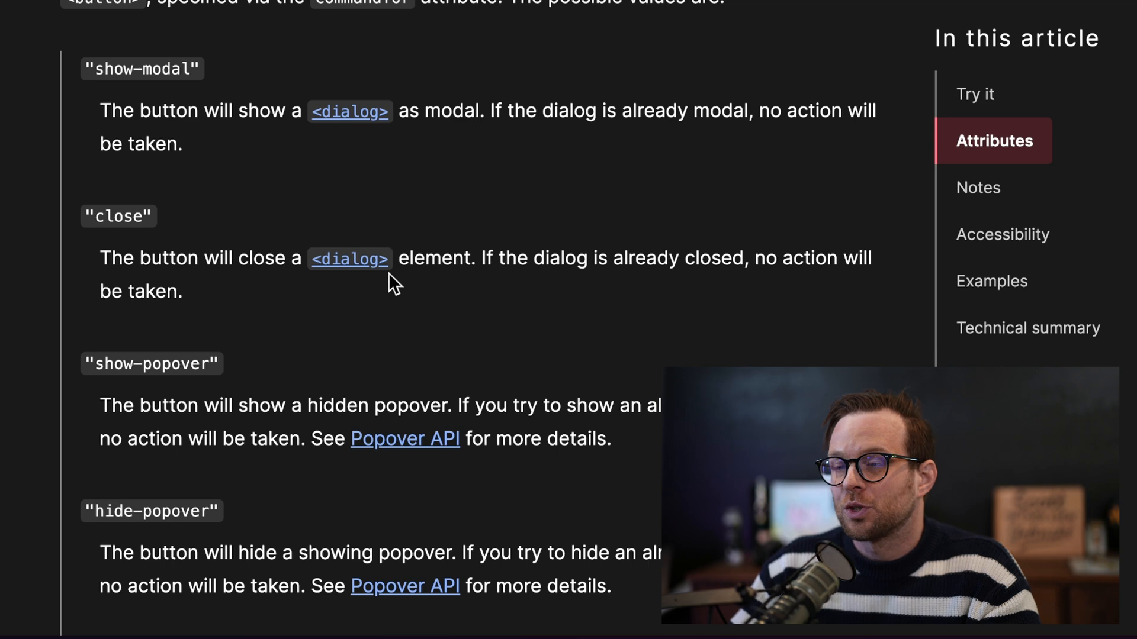
Scroll MDN's button command values down to toggle-popover, custom values and commandfor.
scroll("down", 3)
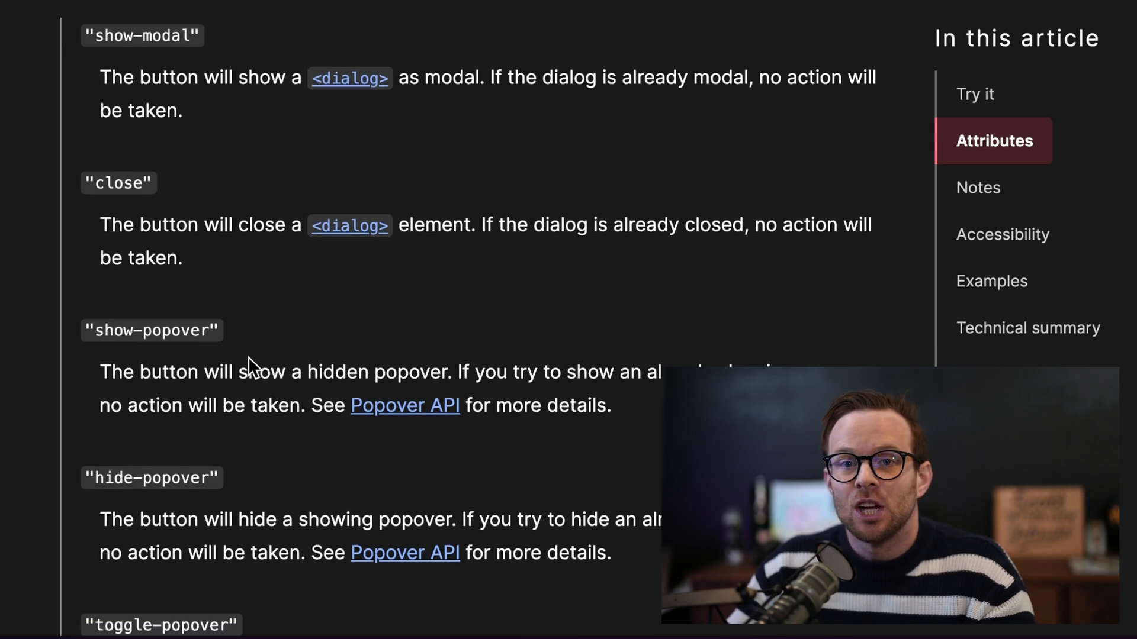
scroll("down", 3)
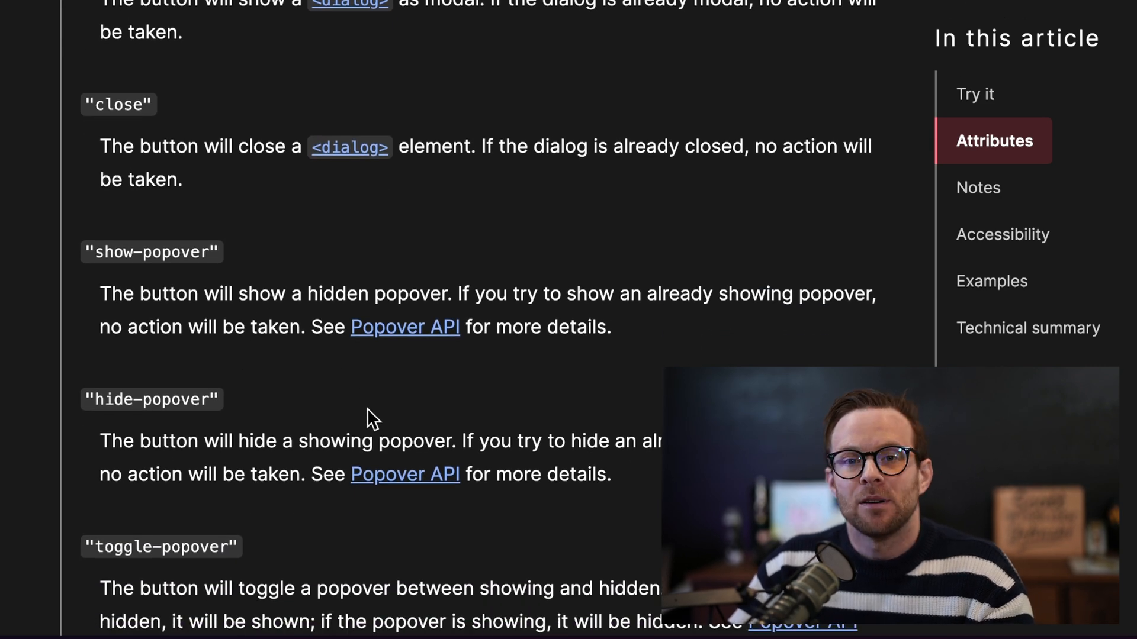
mouse_move(324, 371)
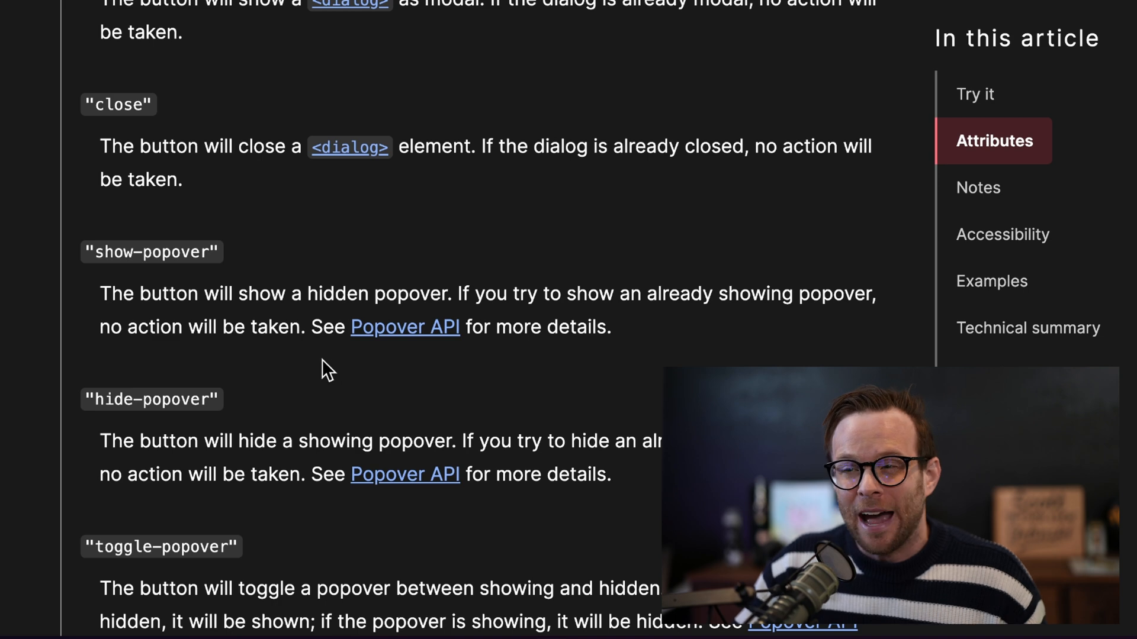
scroll("down", 3)
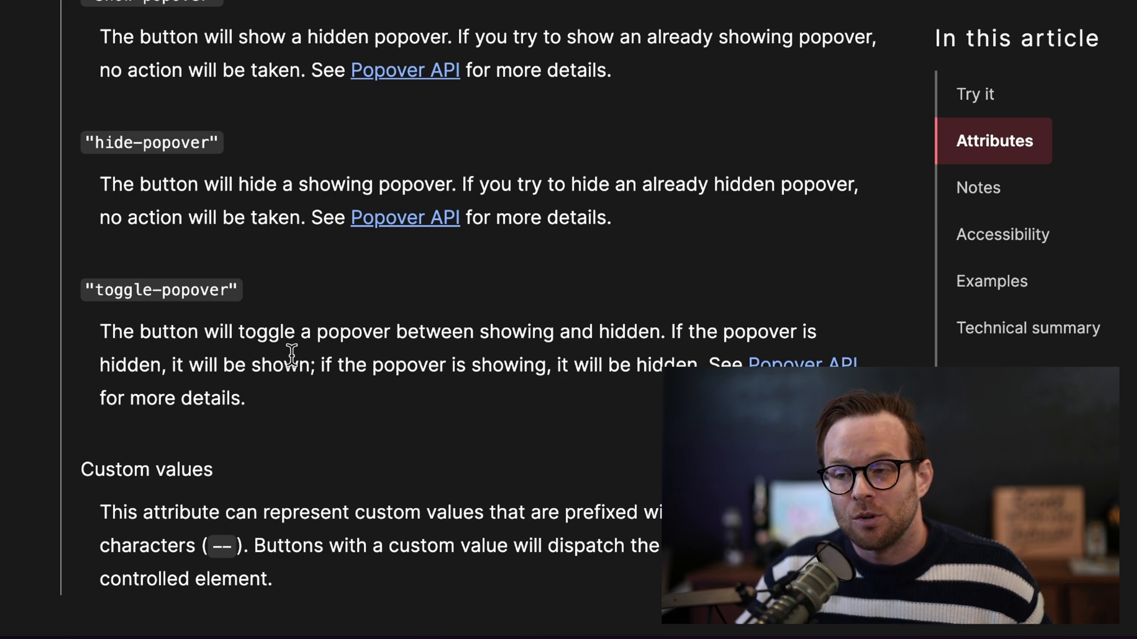
mouse_move(318, 416)
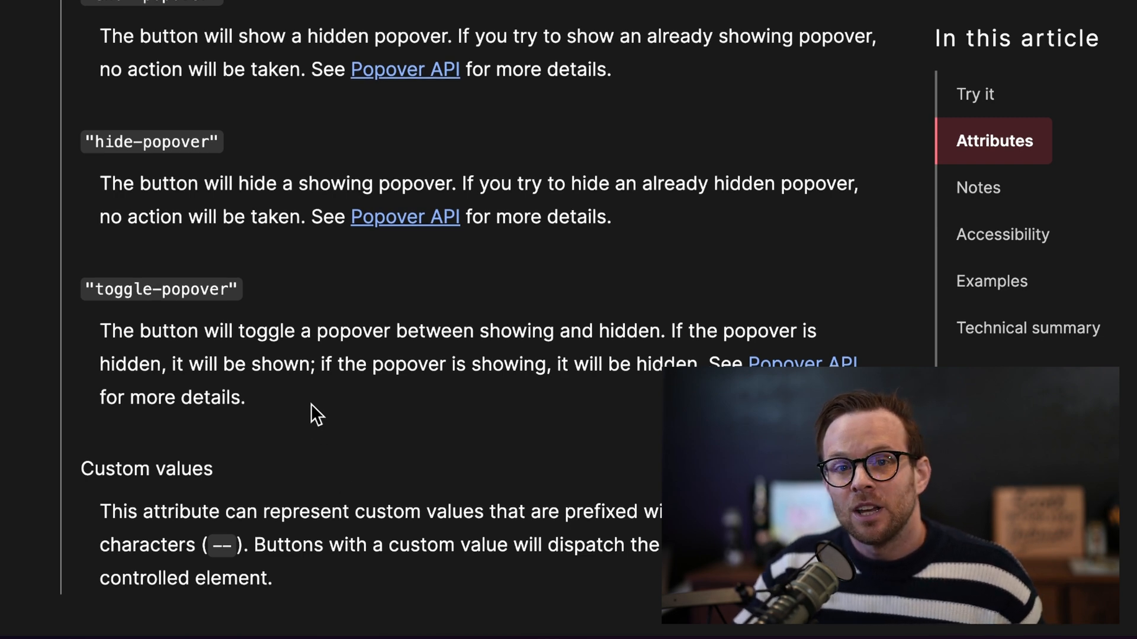
scroll("down", 3)
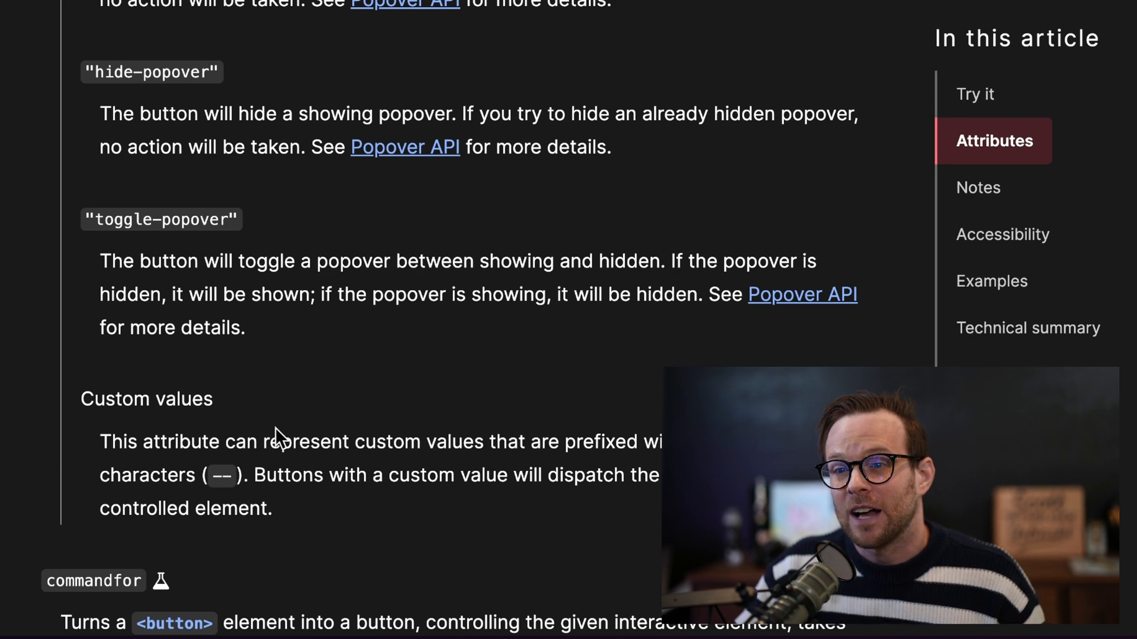
mouse_move(327, 355)
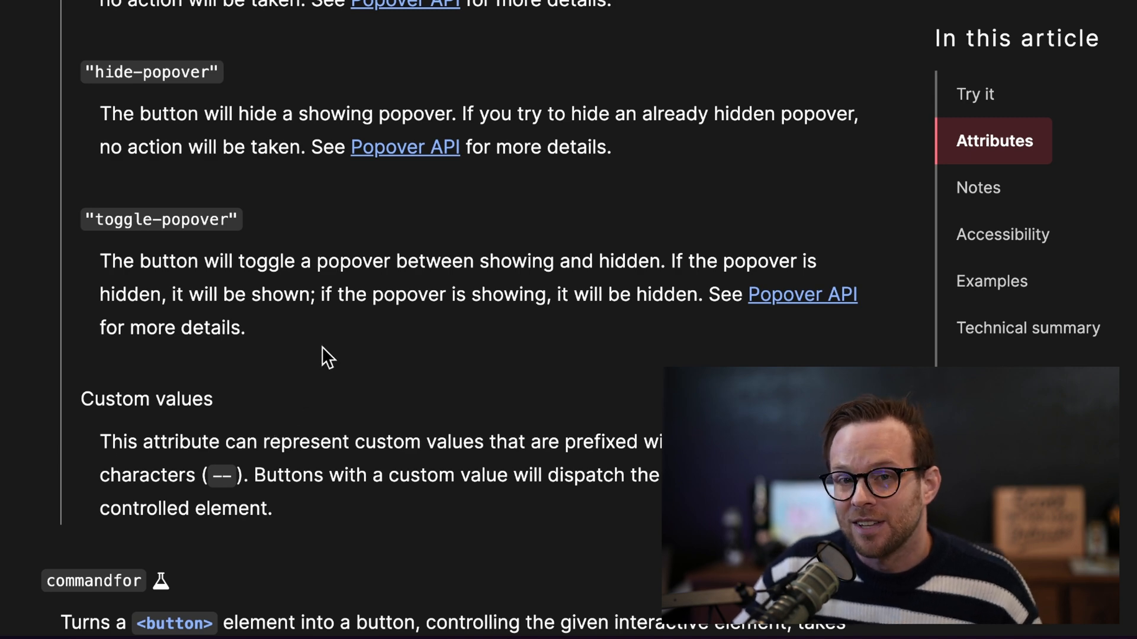
Scroll through Open UI's action-hint table for details, dialog, select, input, video and audio.
scroll("down", 3)
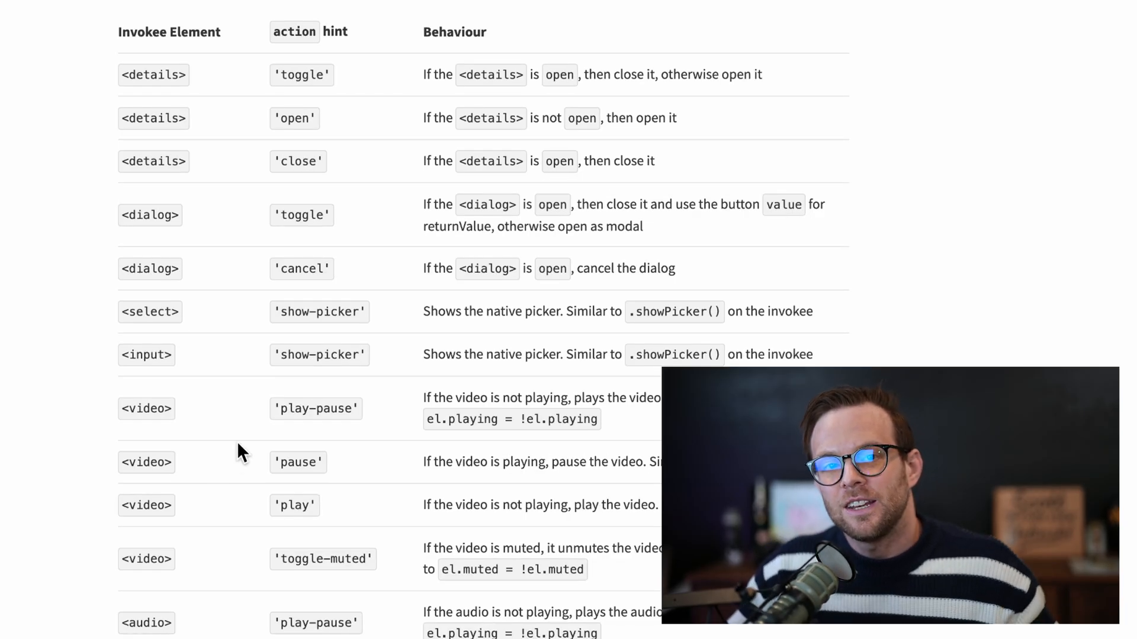
mouse_move(283, 363)
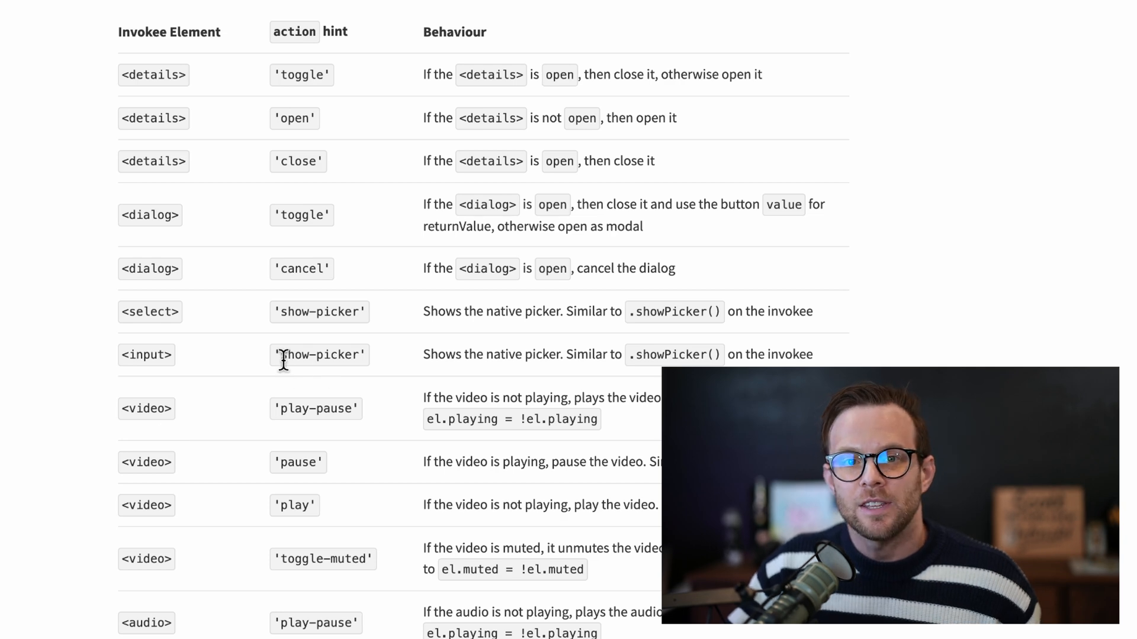
mouse_move(330, 308)
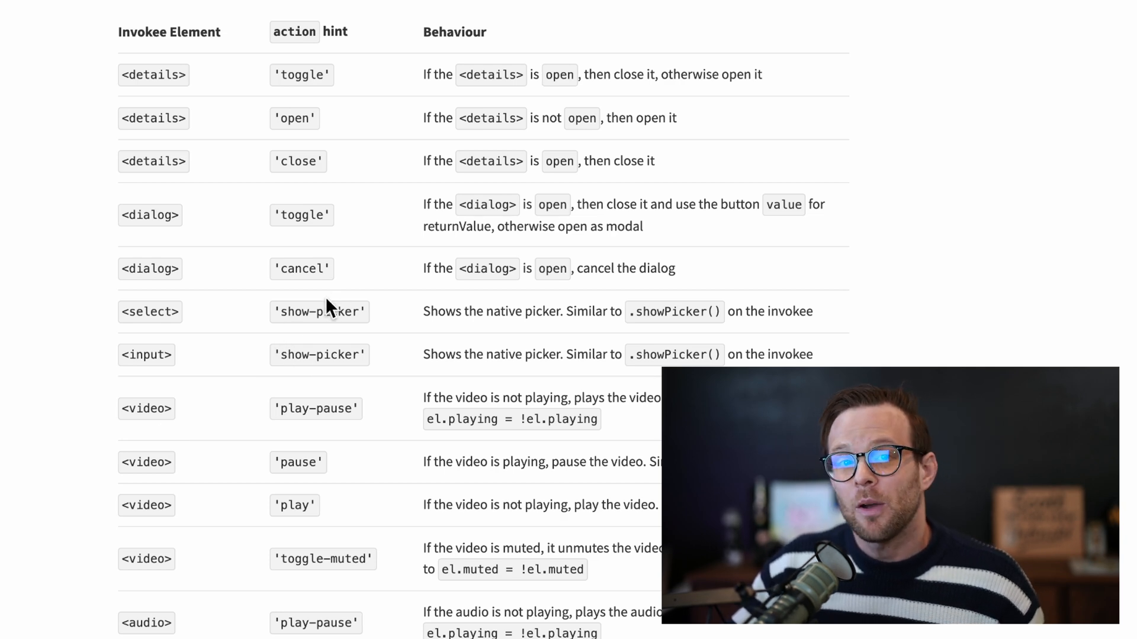
scroll("down", 3)
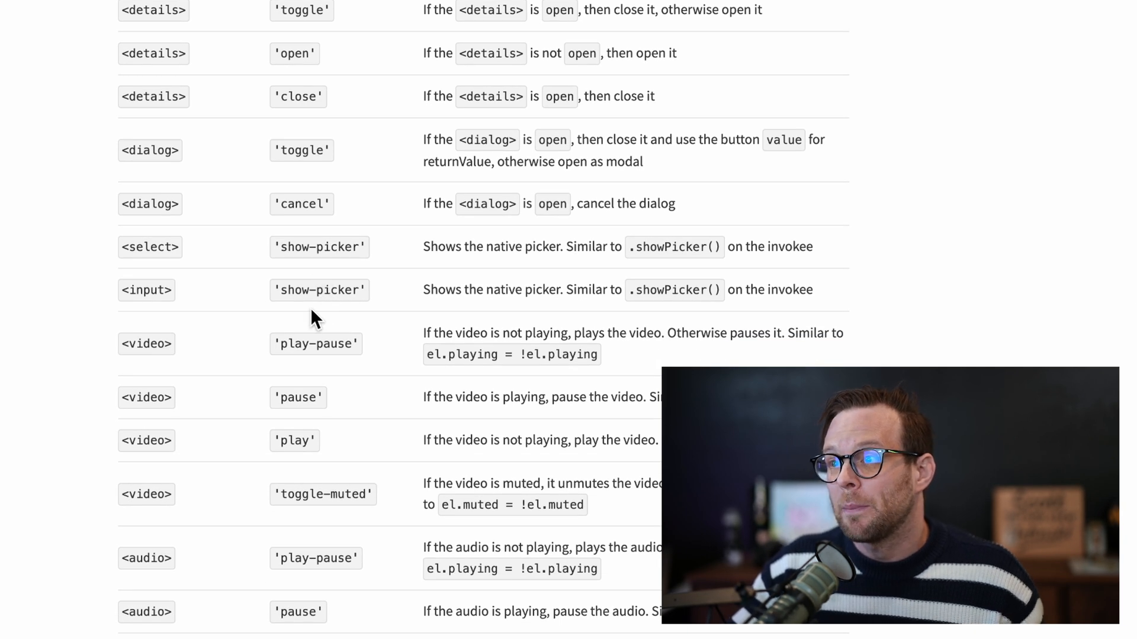
scroll("down", 3)
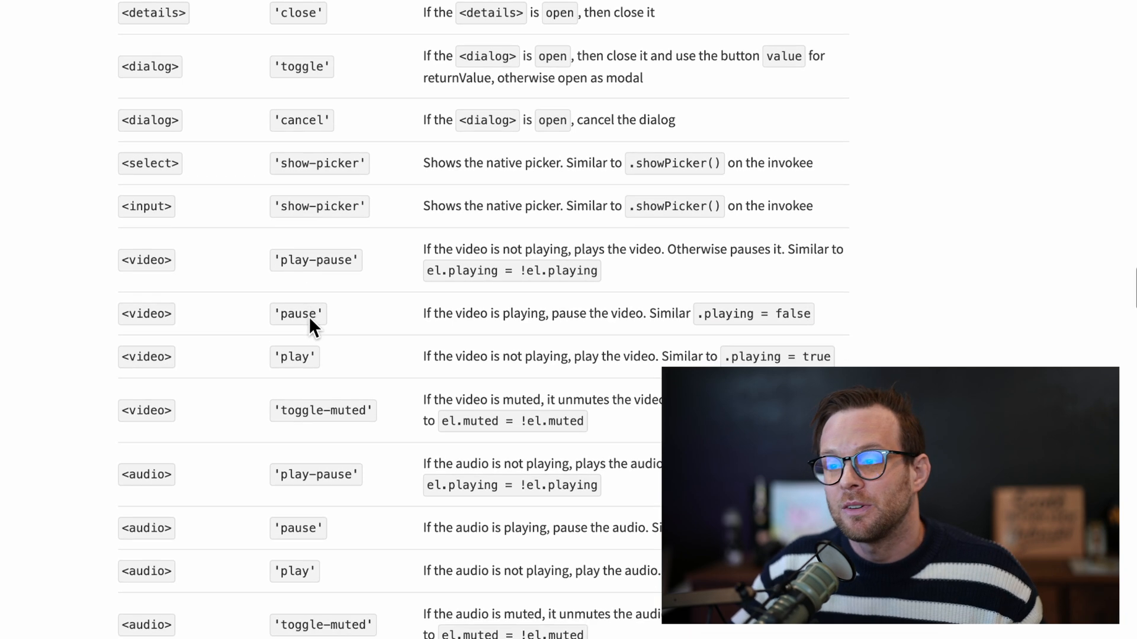
scroll("up", 3)
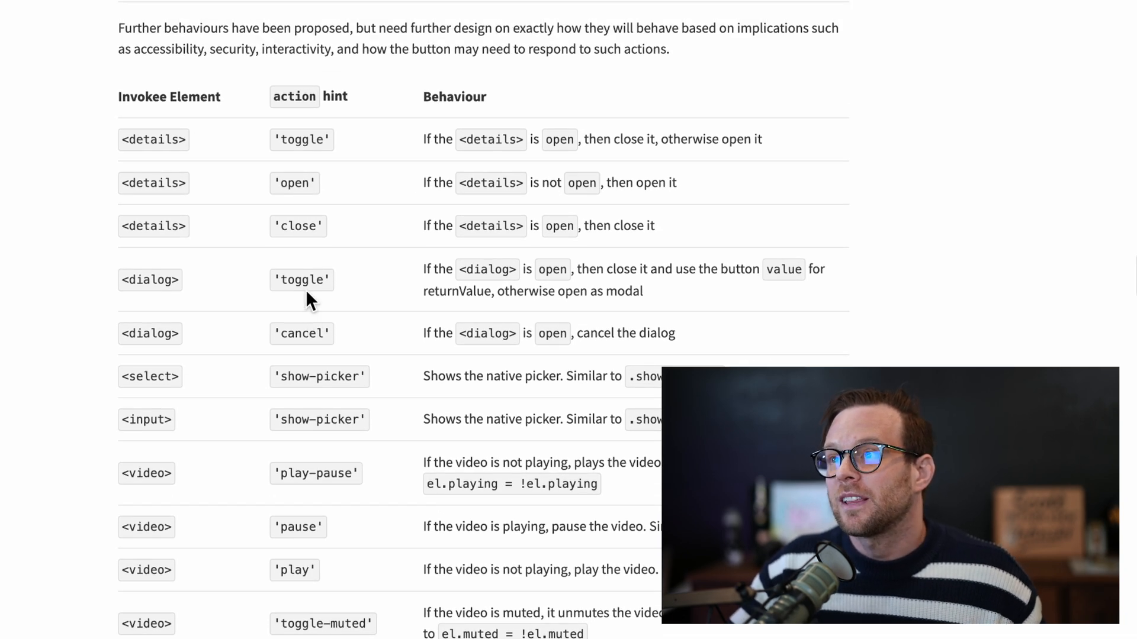
mouse_move(319, 248)
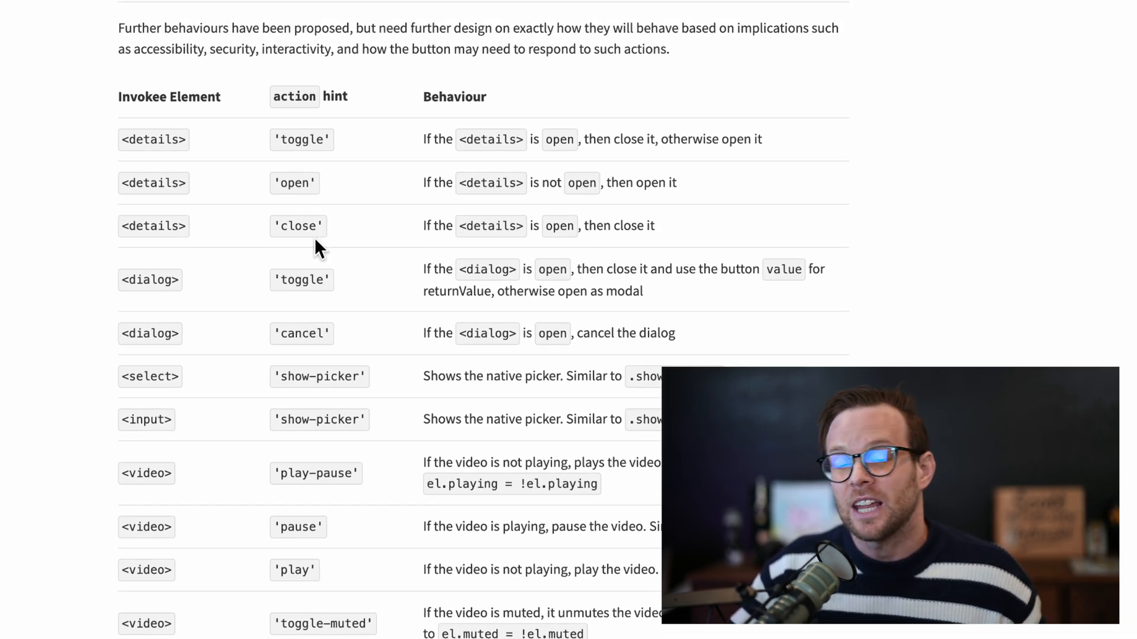
mouse_move(373, 478)
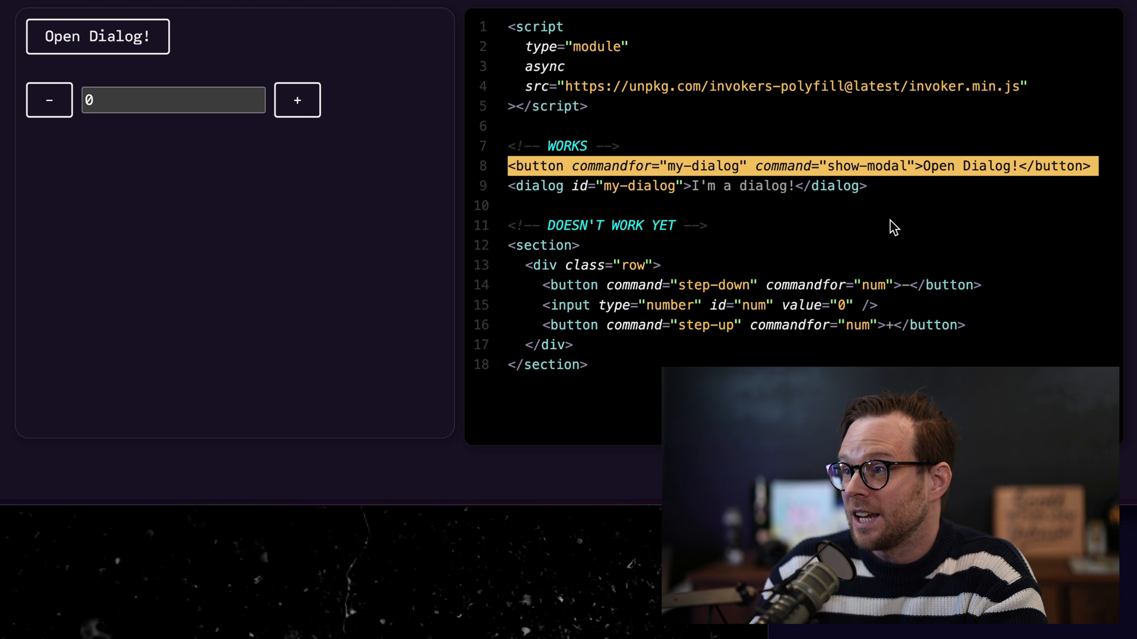
mouse_move(723, 186)
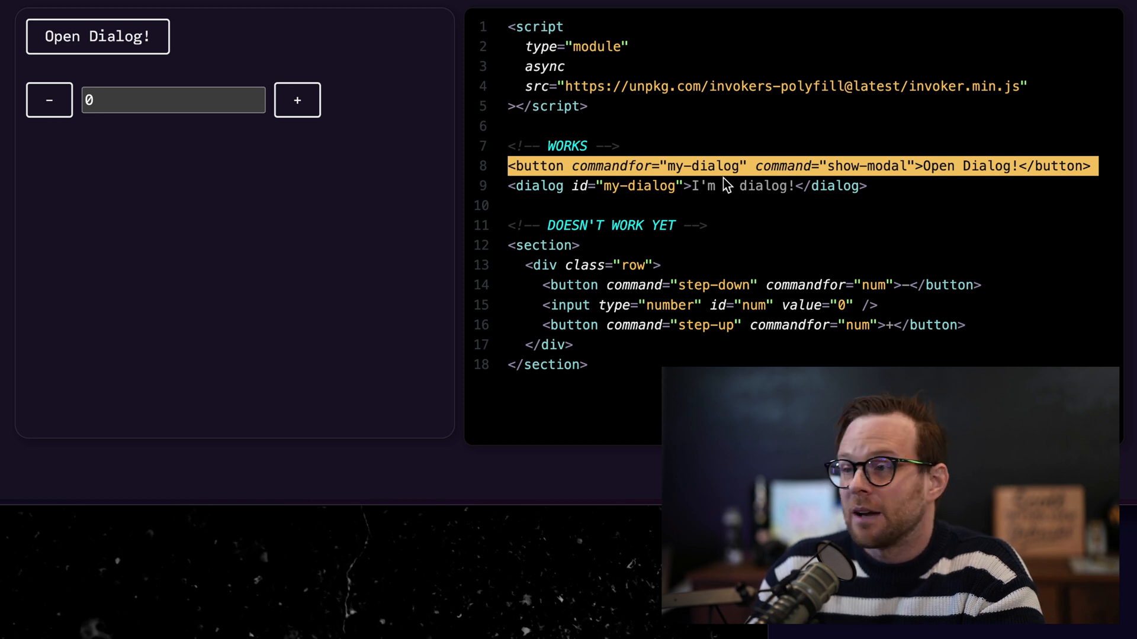
Highlight the my-dialog id and show-modal command in the HTML, then clear the highlight.
double_click(640, 186)
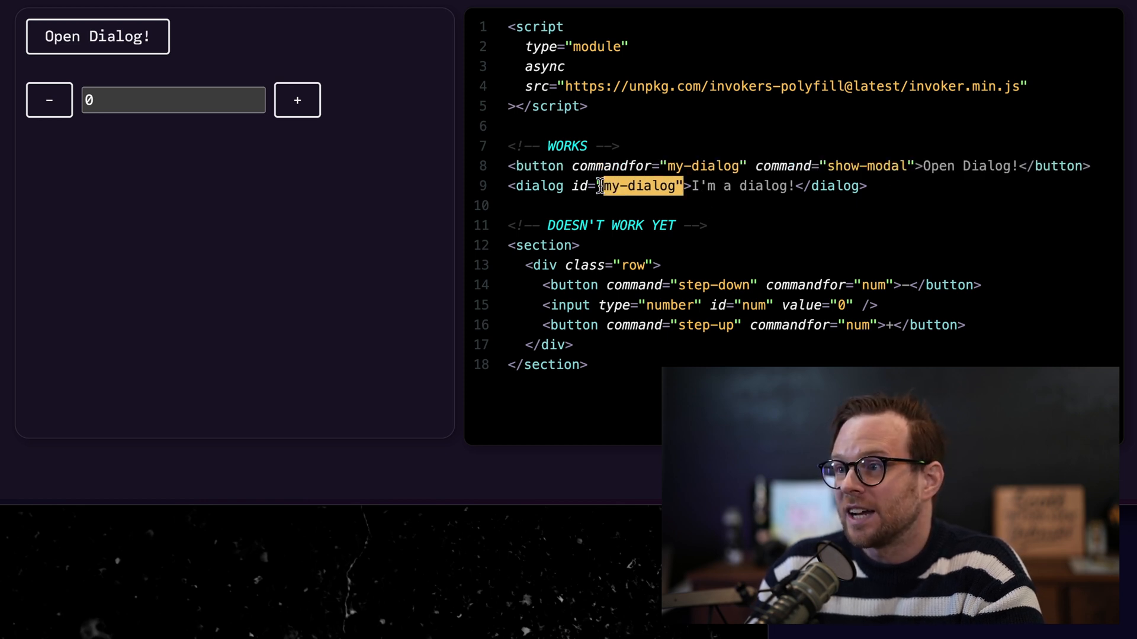
double_click(538, 185)
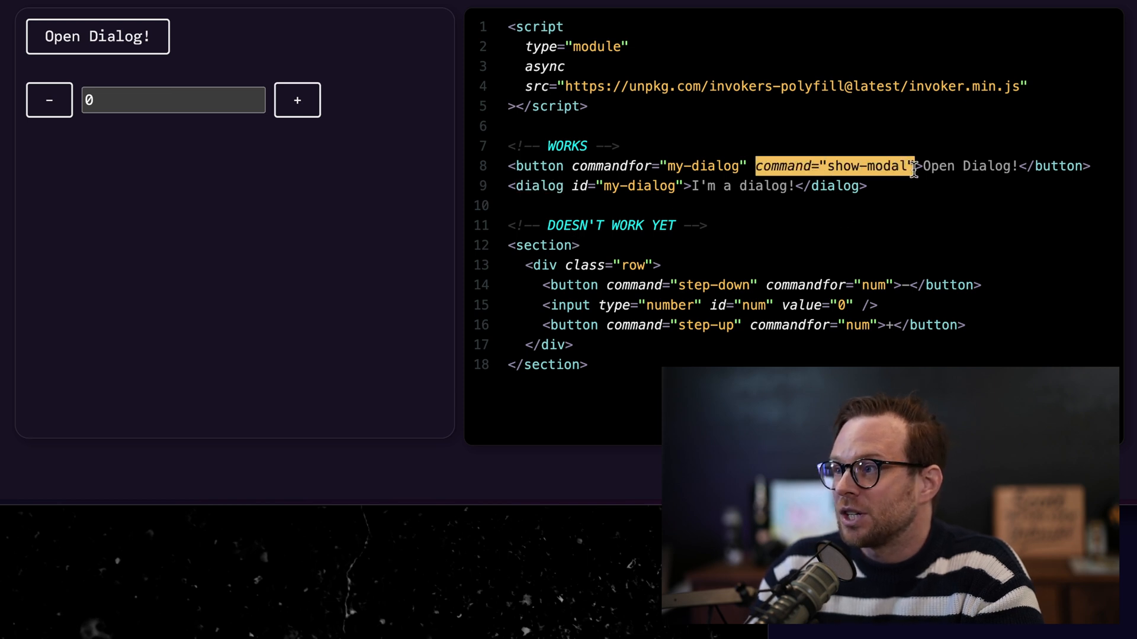
left_click(98, 35)
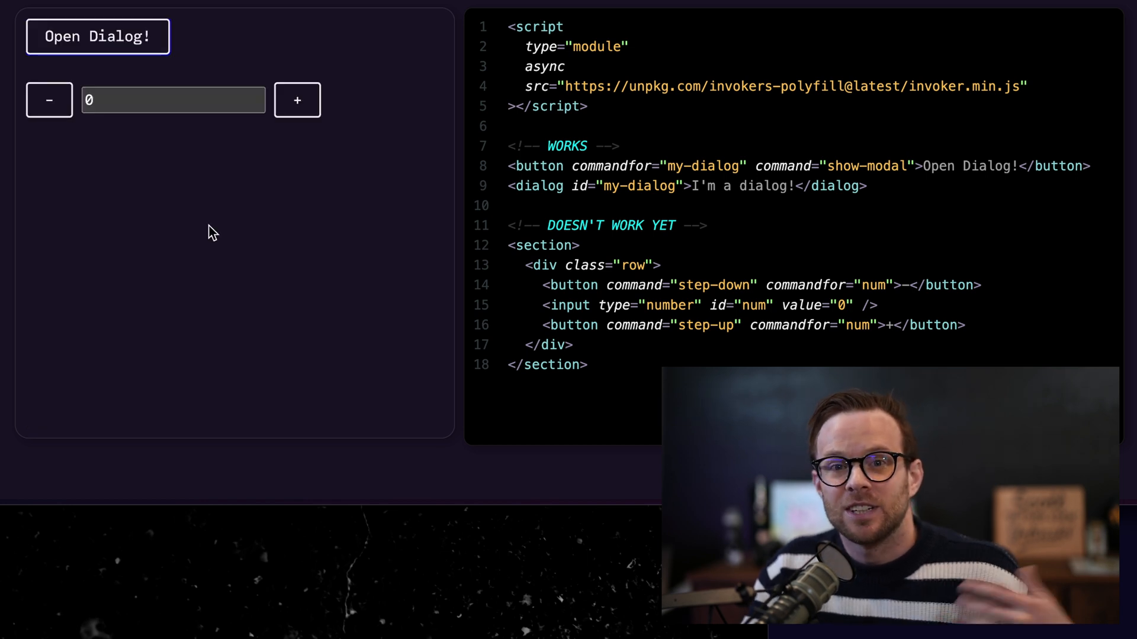
mouse_move(296, 100)
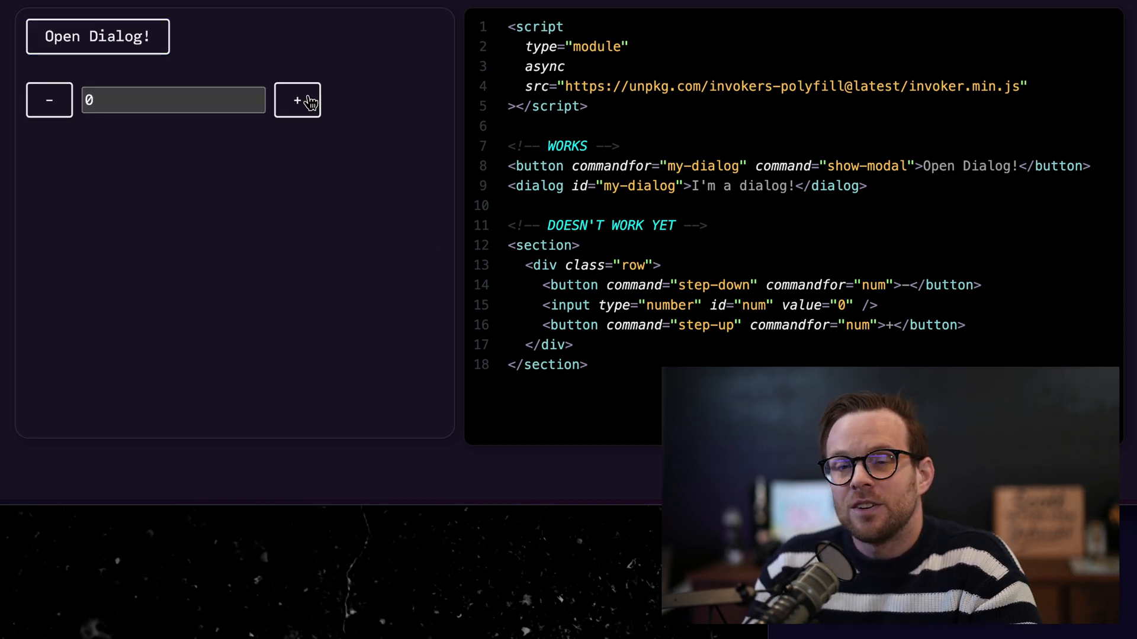
Step the demo's number input up to 15 with the + button.
left_click(296, 100)
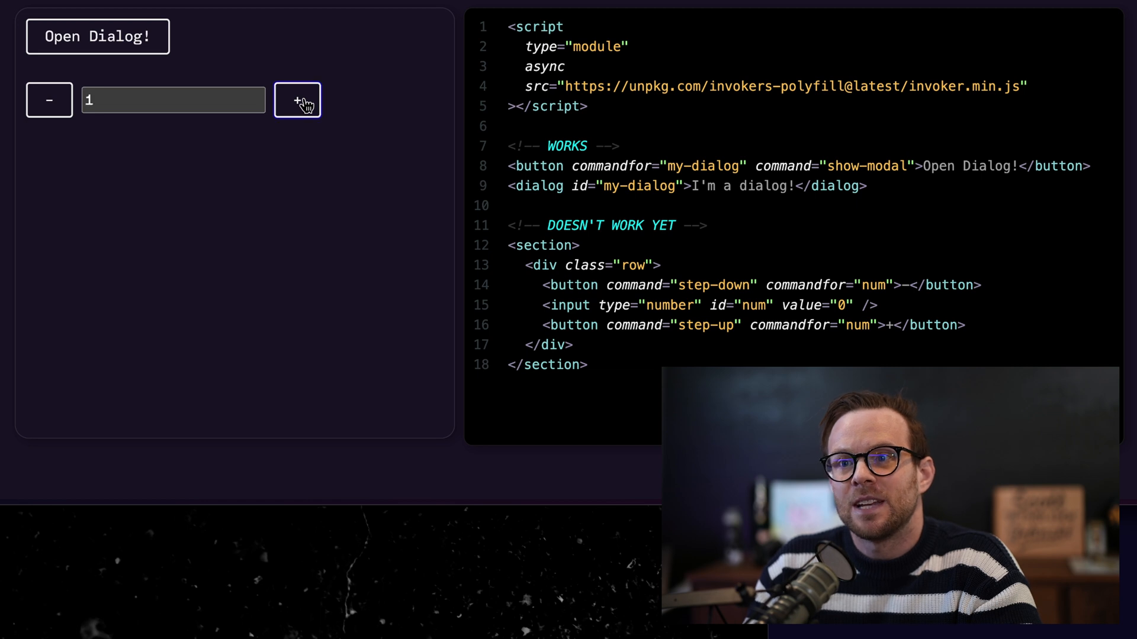
left_click(296, 99)
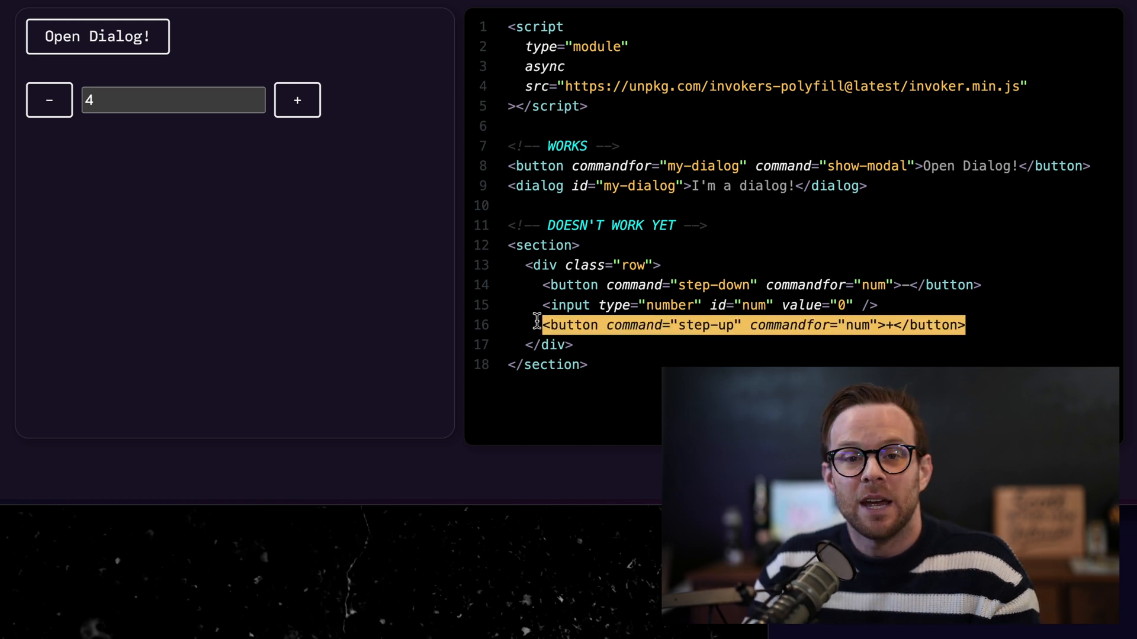
mouse_move(297, 101)
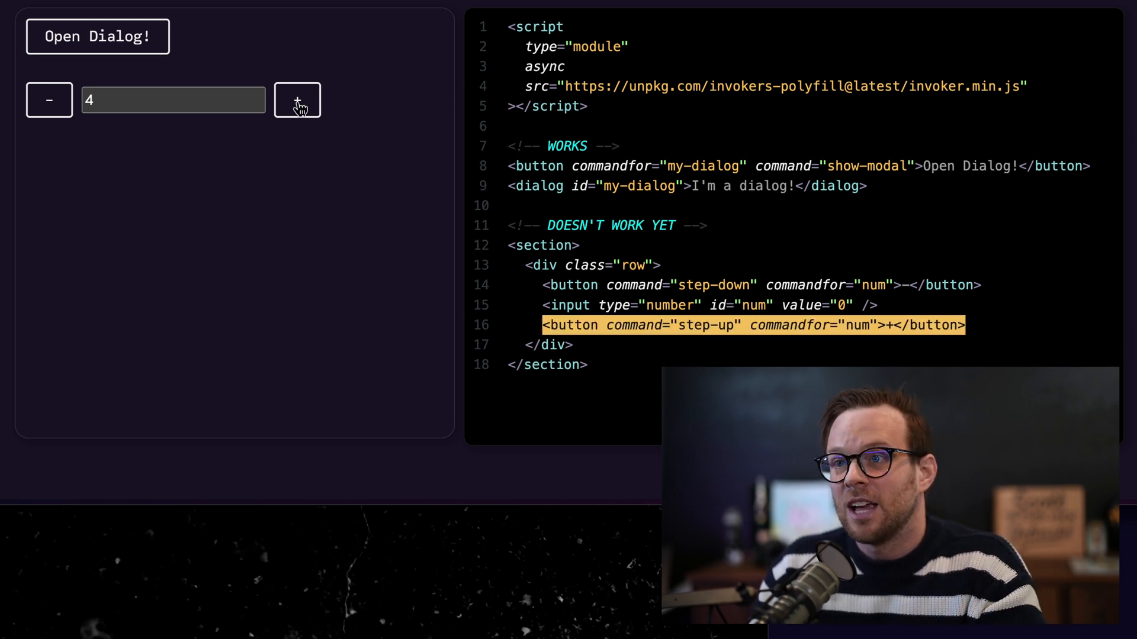
left_click(297, 100)
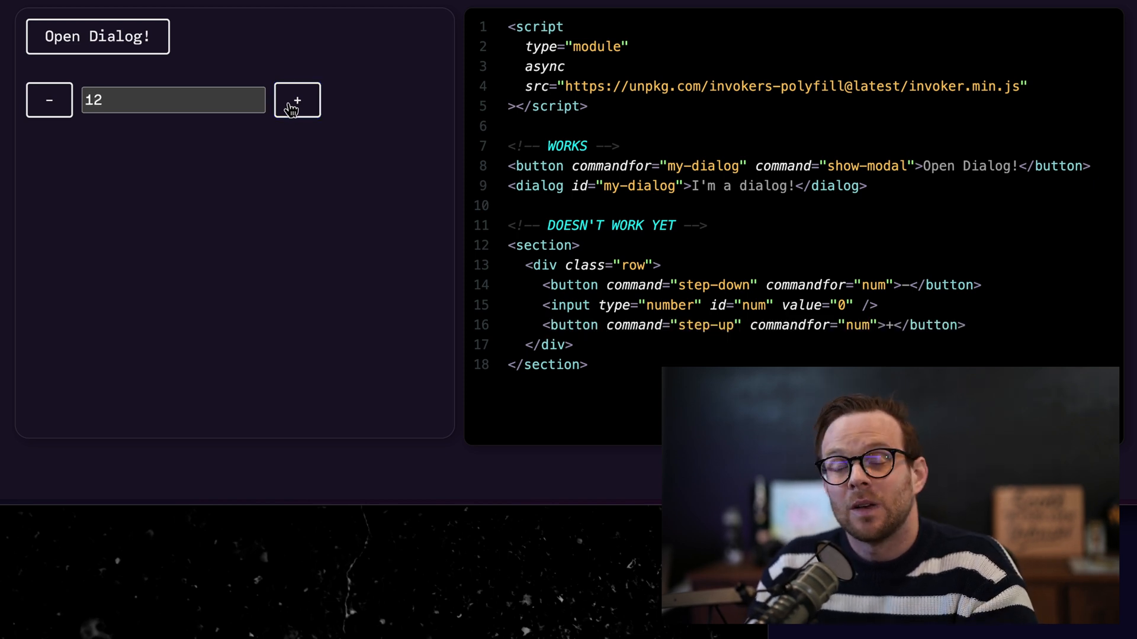
left_click(297, 100)
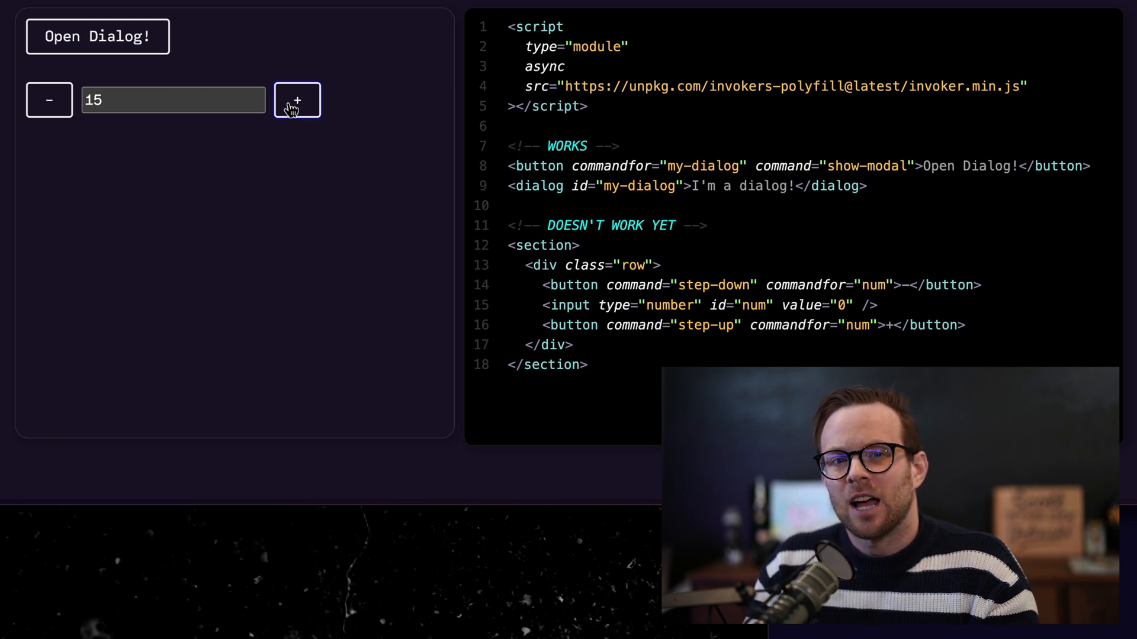
mouse_move(615, 321)
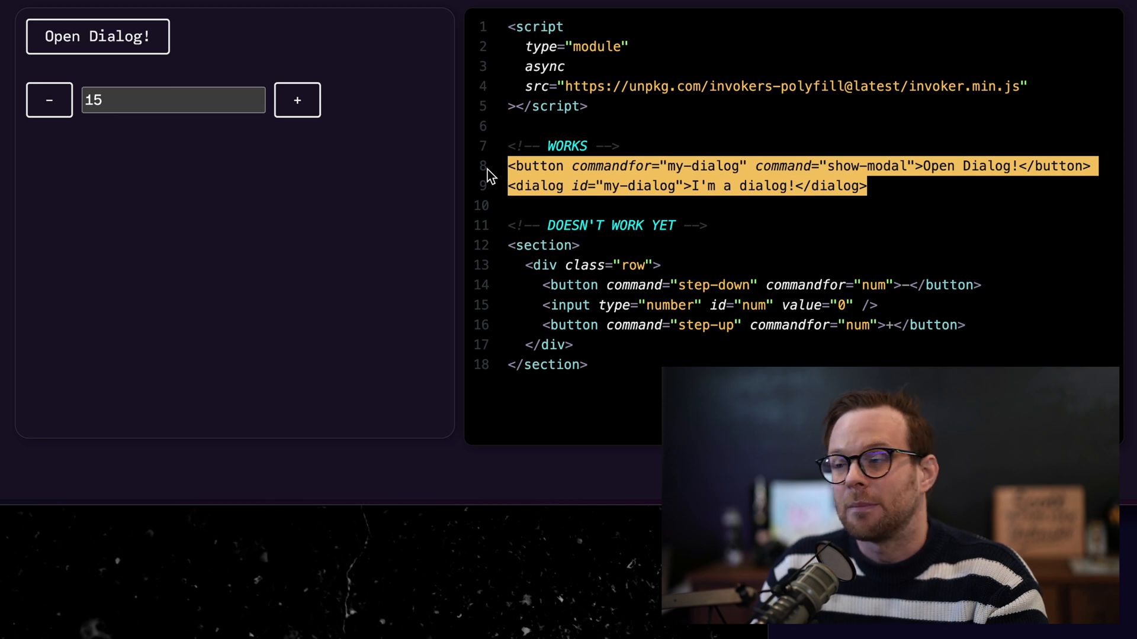
mouse_move(656, 391)
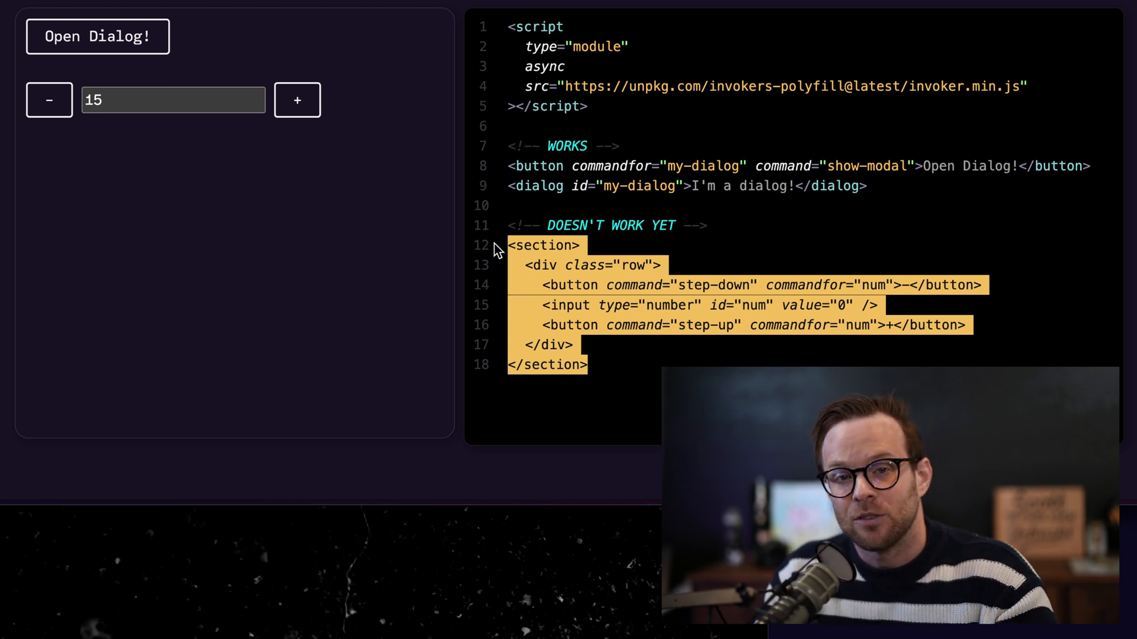
mouse_move(610, 368)
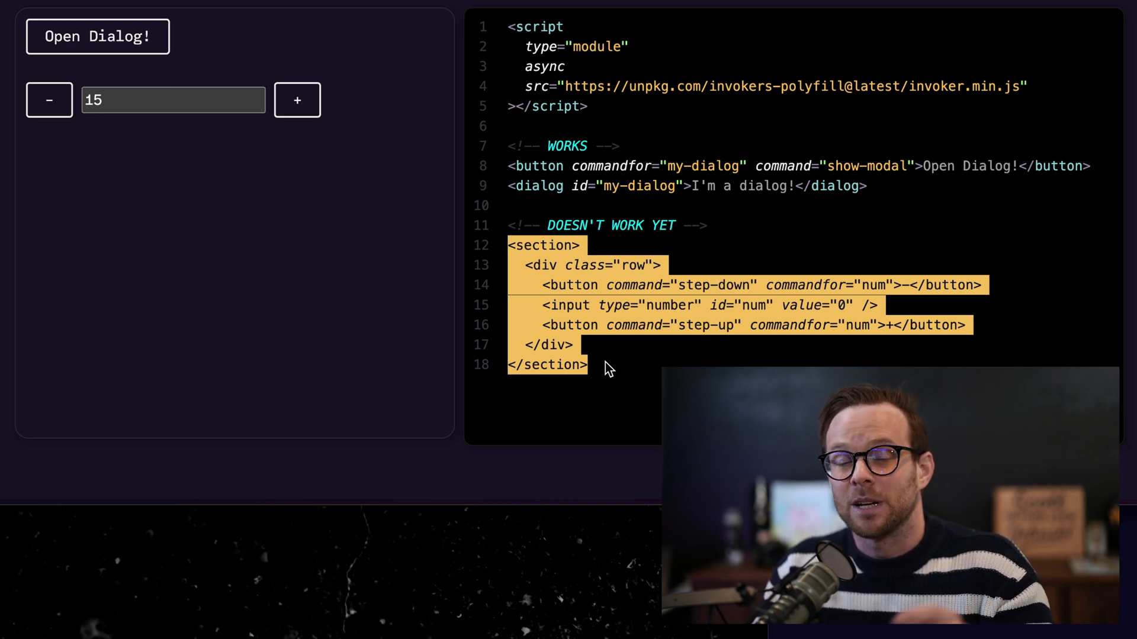
mouse_move(341, 322)
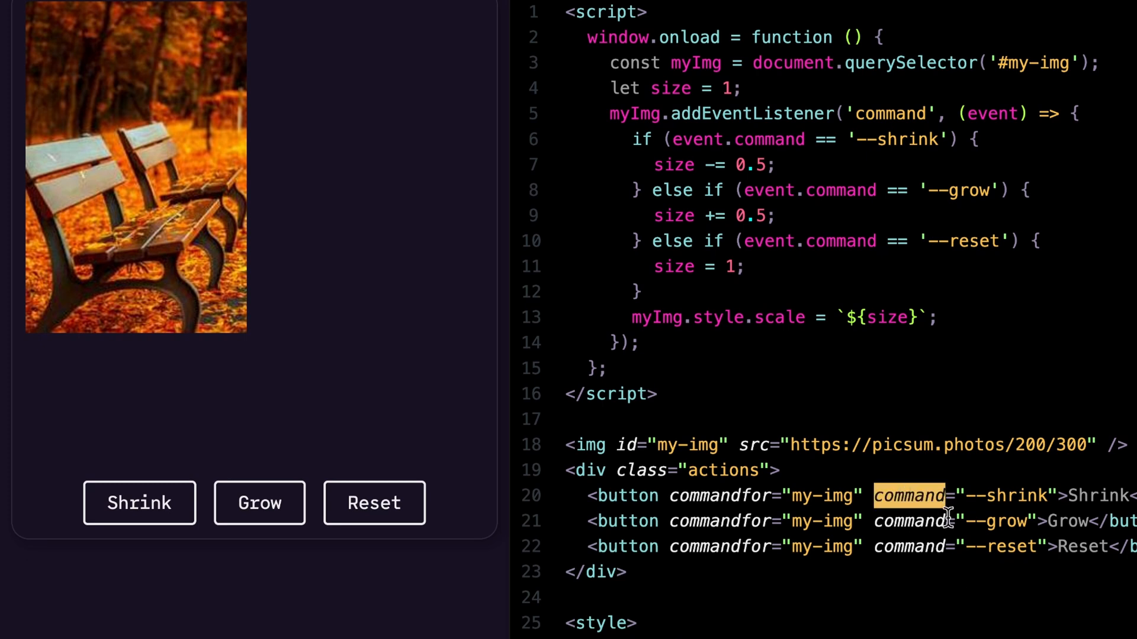
mouse_move(930, 524)
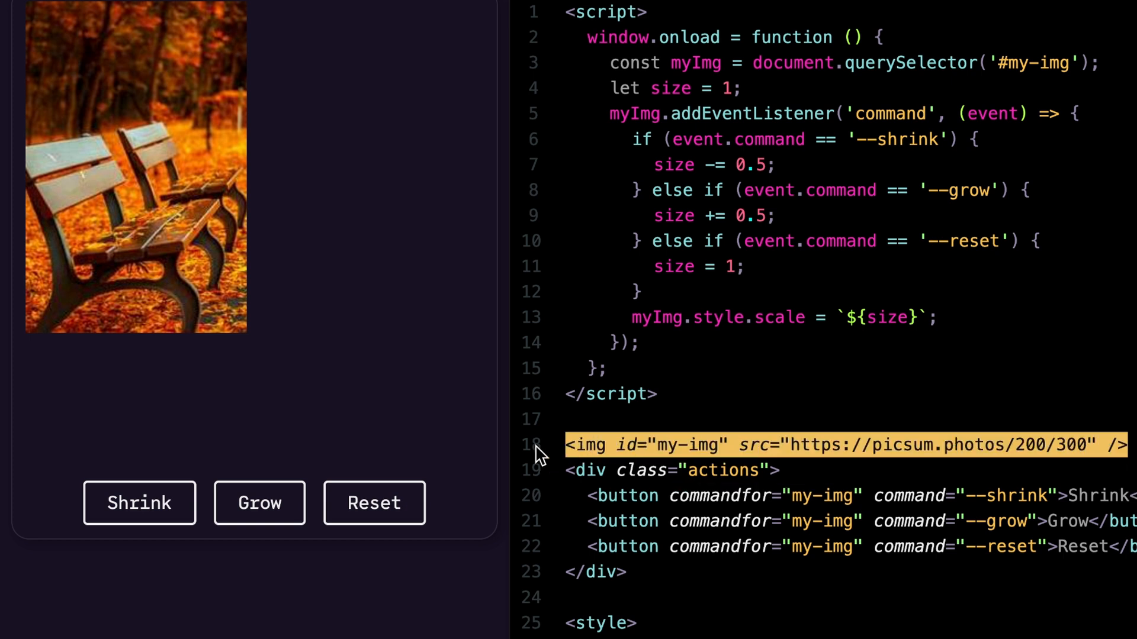
mouse_move(559, 455)
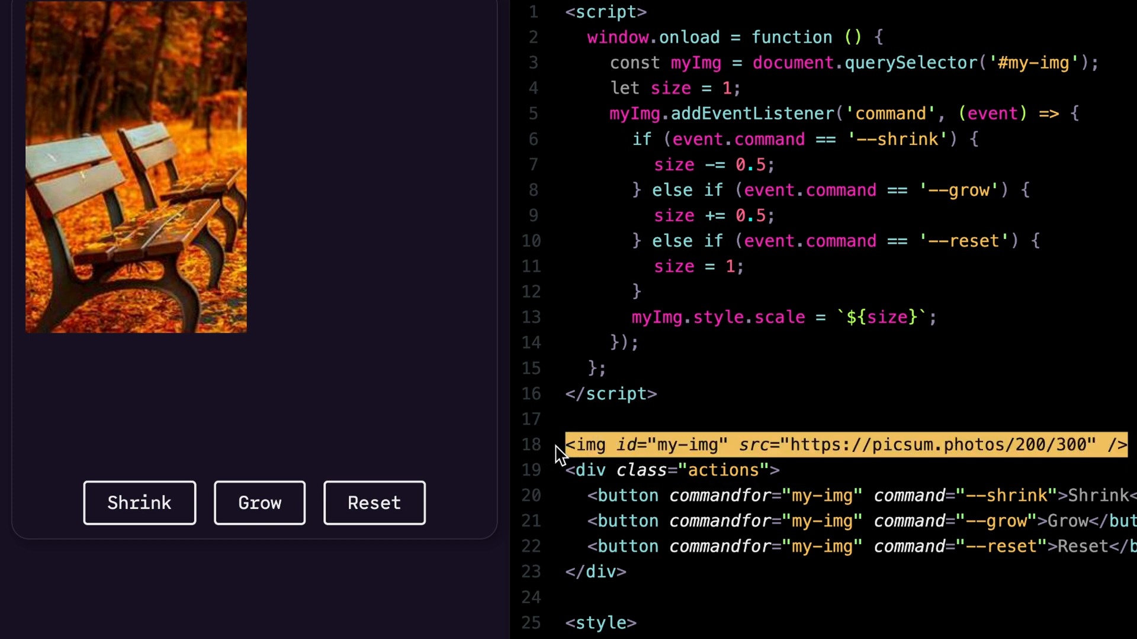
mouse_move(692, 458)
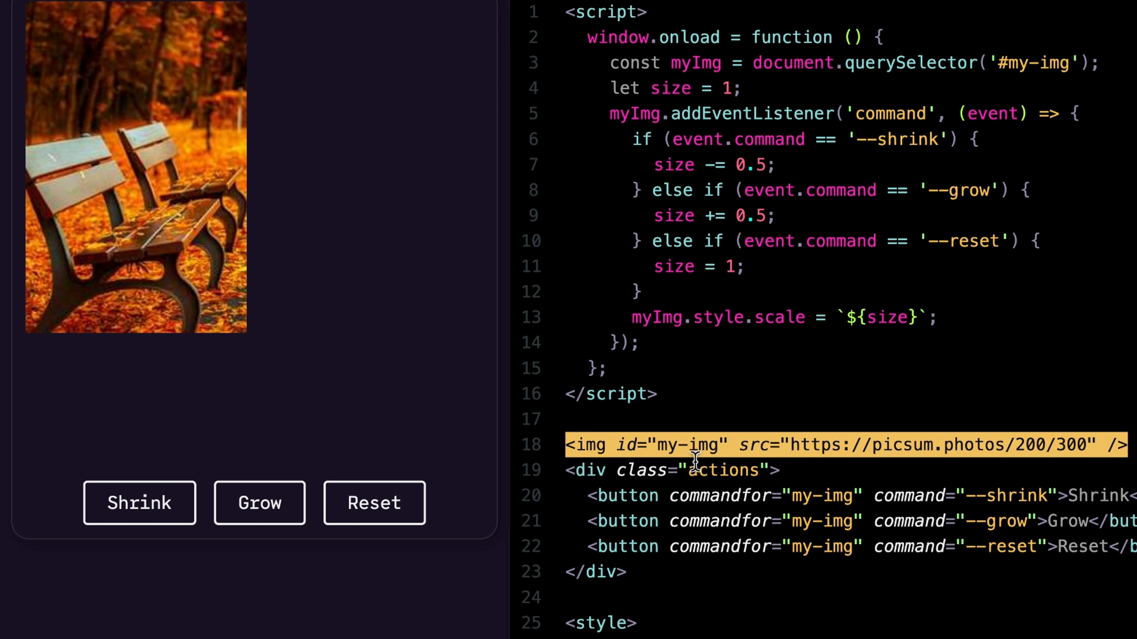
mouse_move(1011, 88)
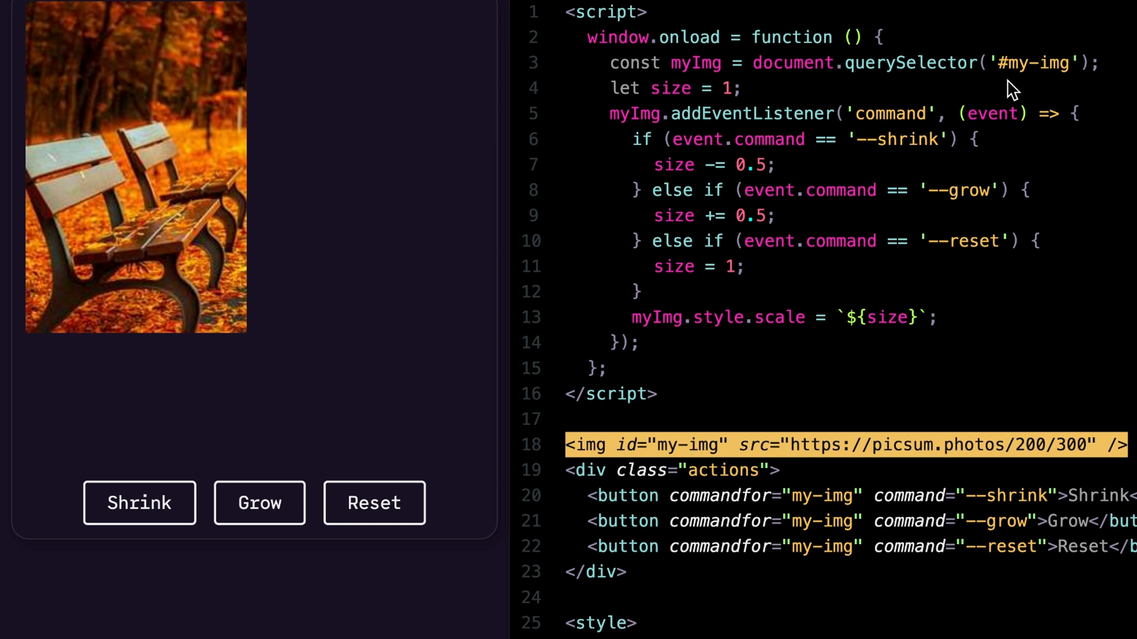
mouse_move(1120, 82)
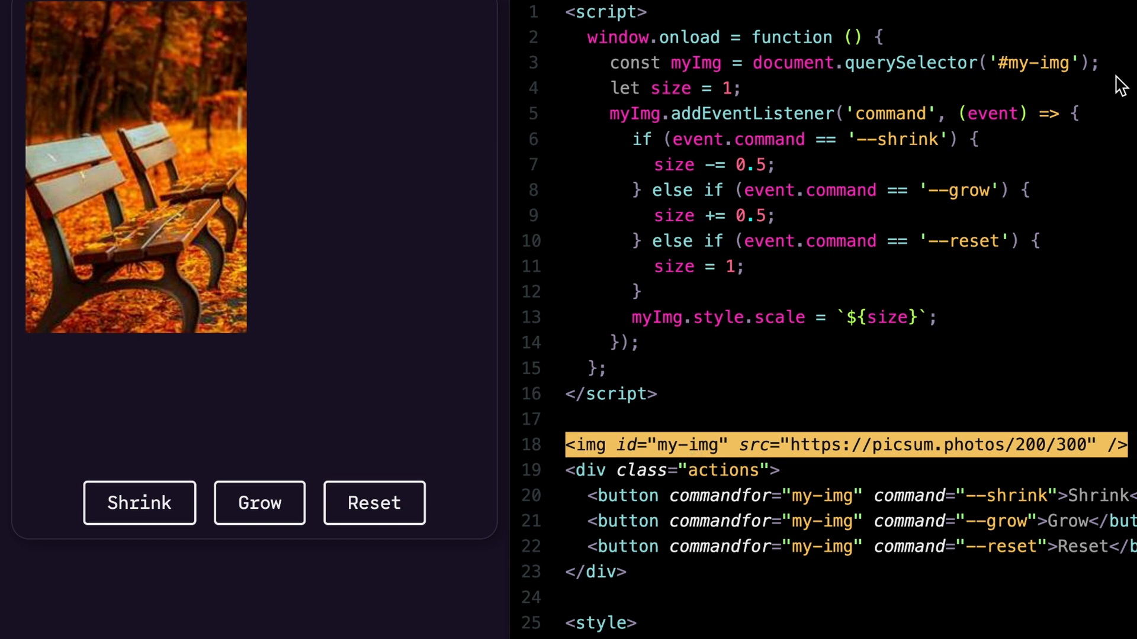
mouse_move(1102, 125)
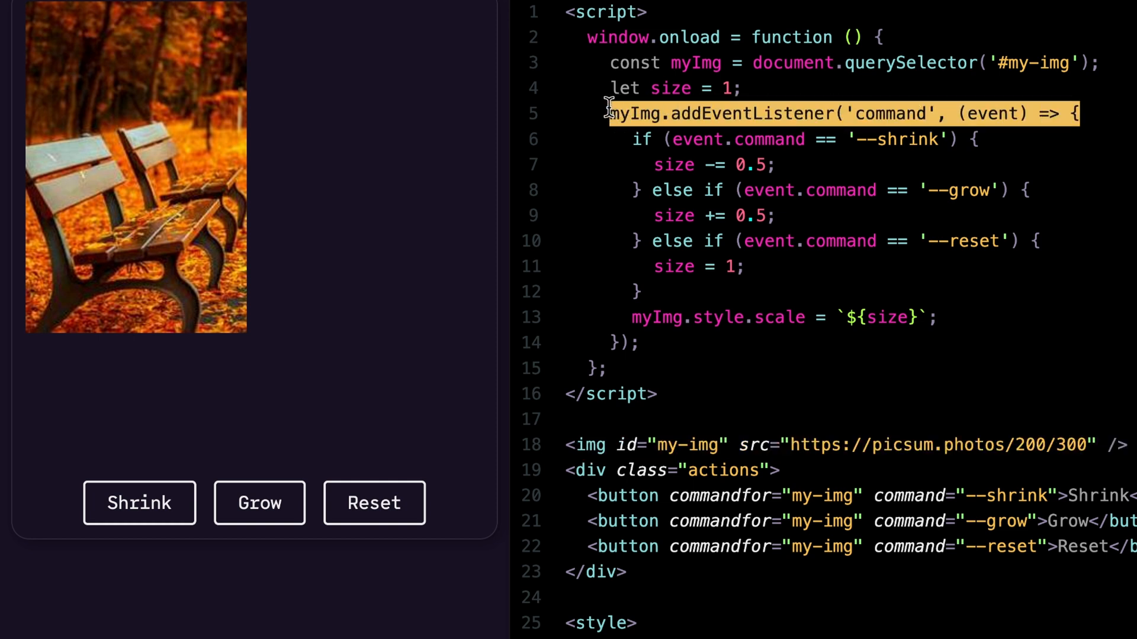
mouse_move(630, 187)
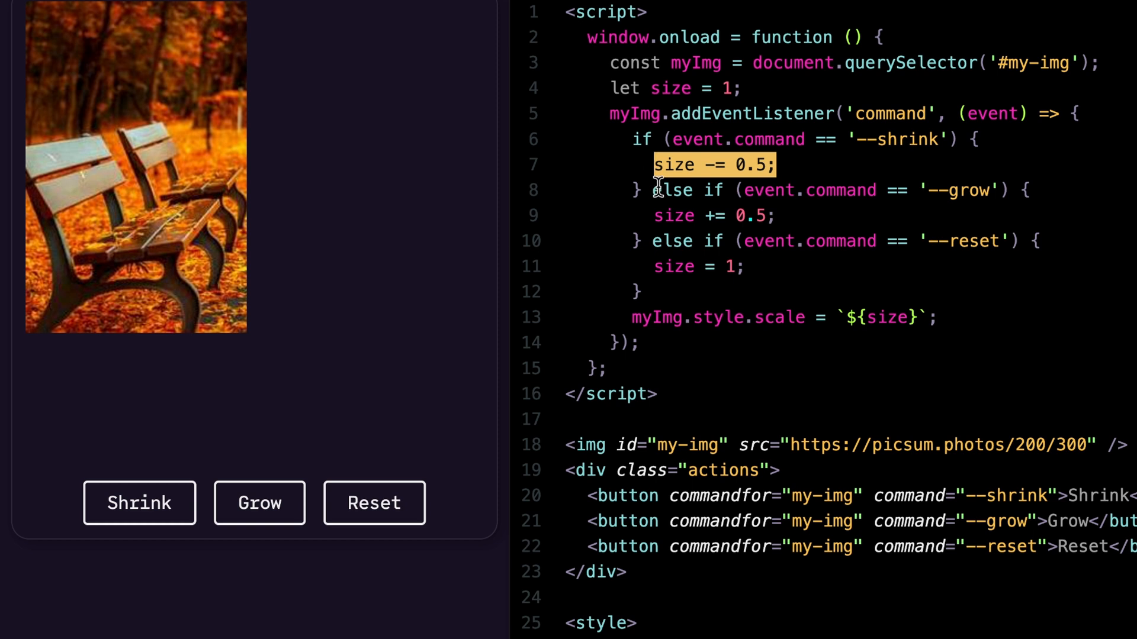
mouse_move(831, 196)
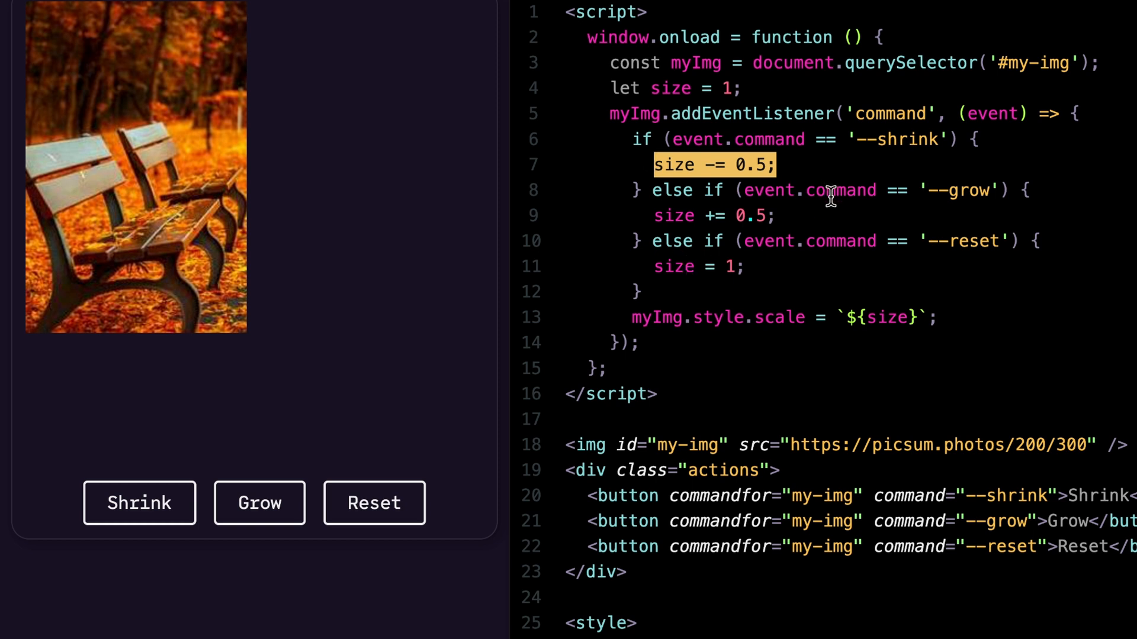
mouse_move(933, 317)
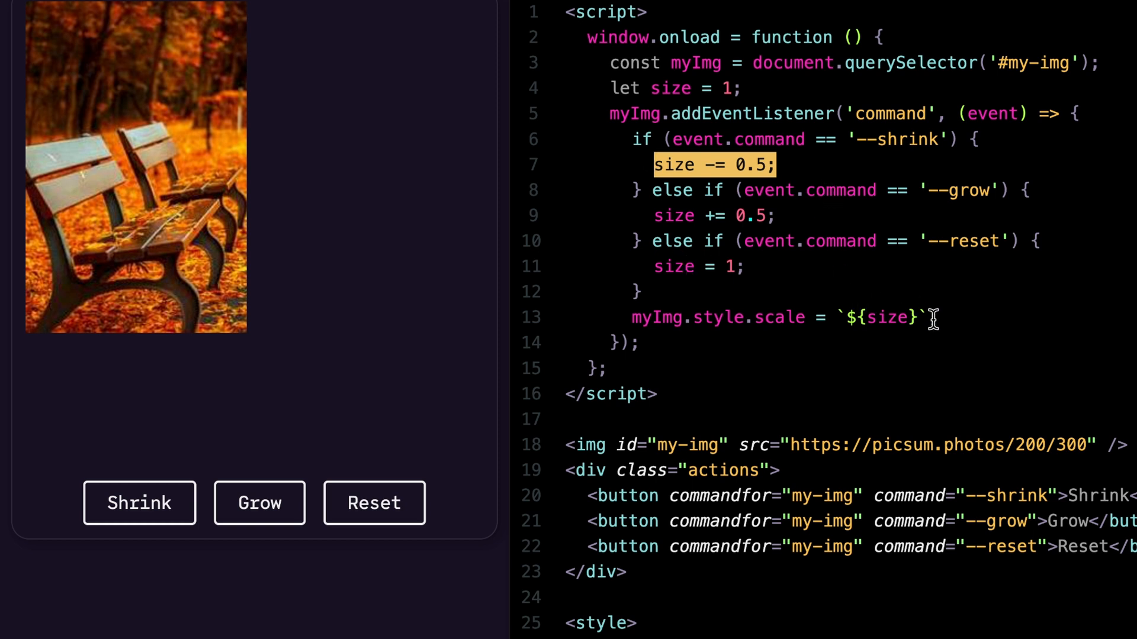
Highlight the script line applying the new scale, then shrink the bench photo to half.
left_click(782, 317)
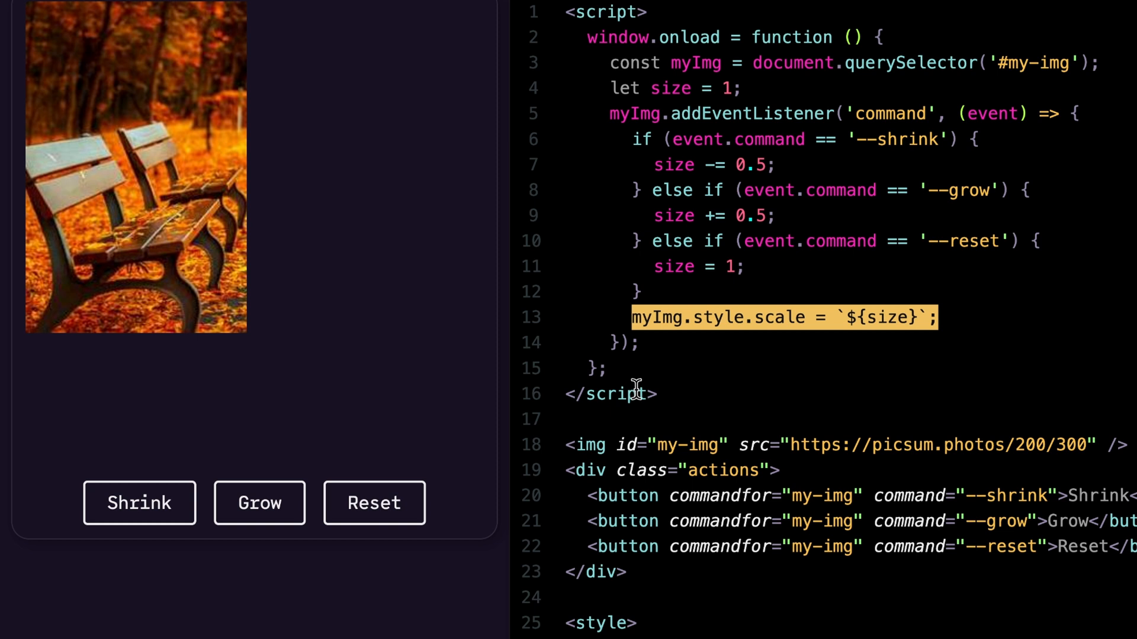
left_click(139, 502)
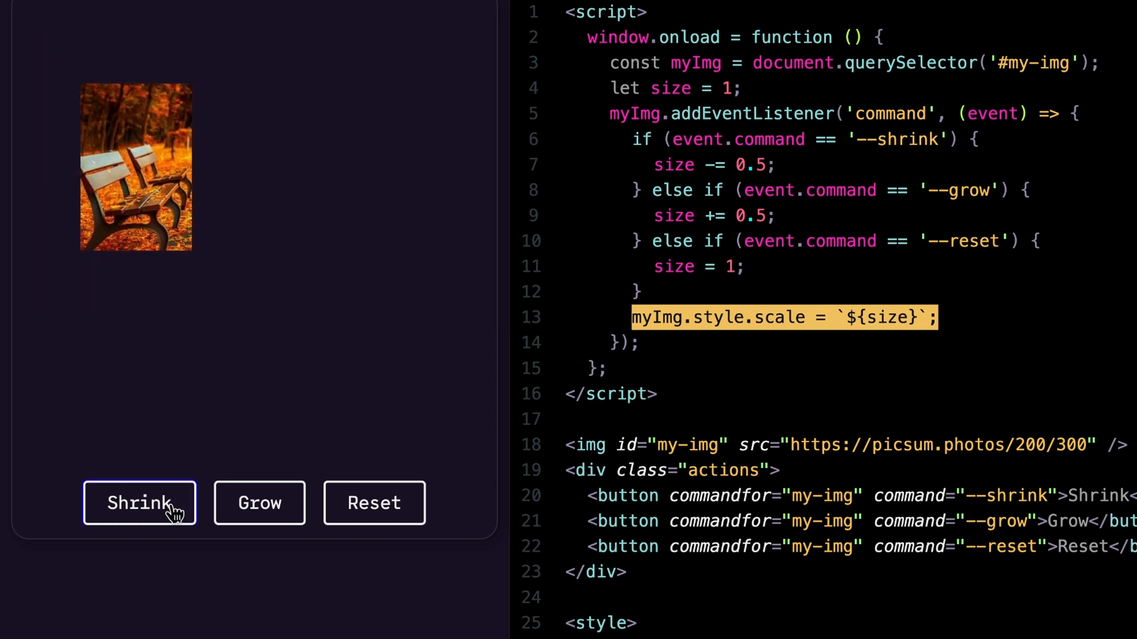
Enlarge the bench photo with four Grow presses, then press the left button at the Shrink position.
left_click(259, 502)
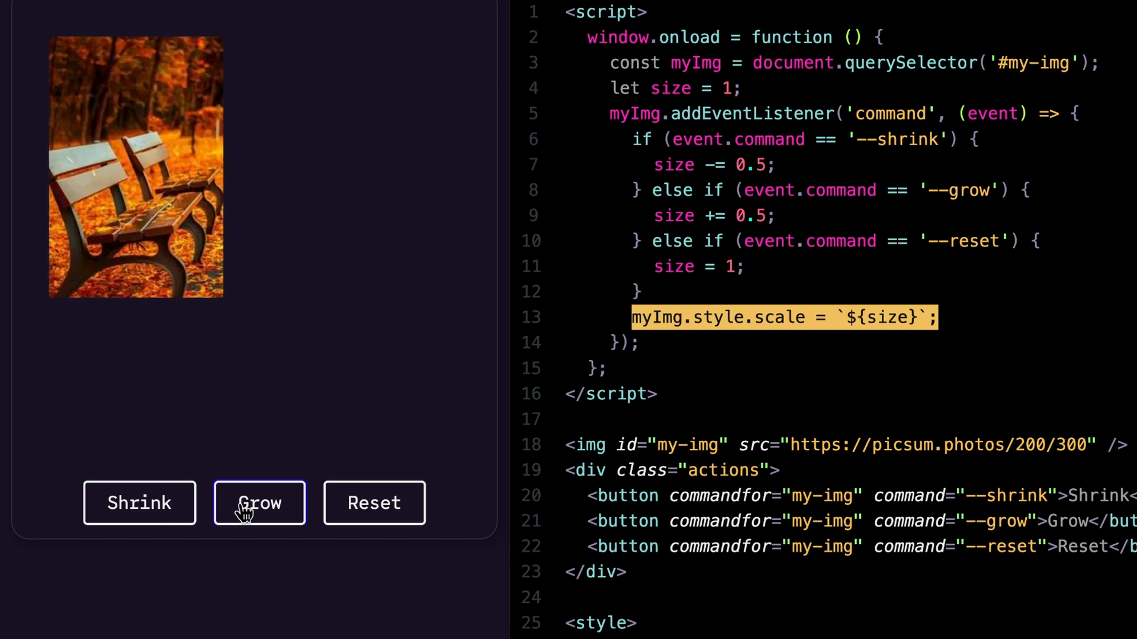
left_click(259, 502)
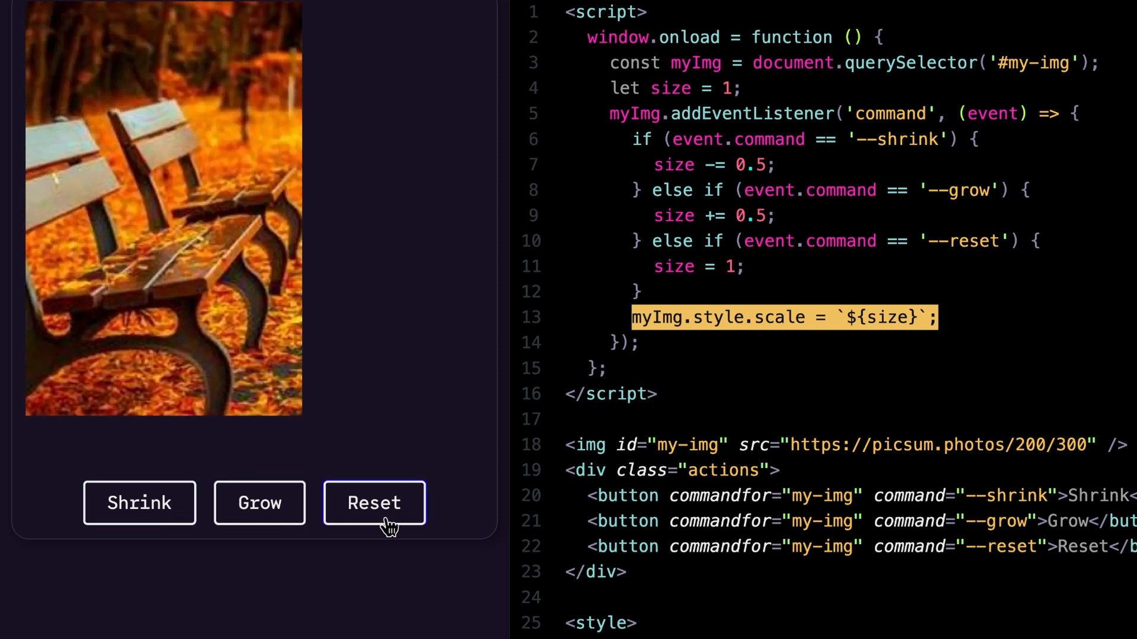
left_click(258, 502)
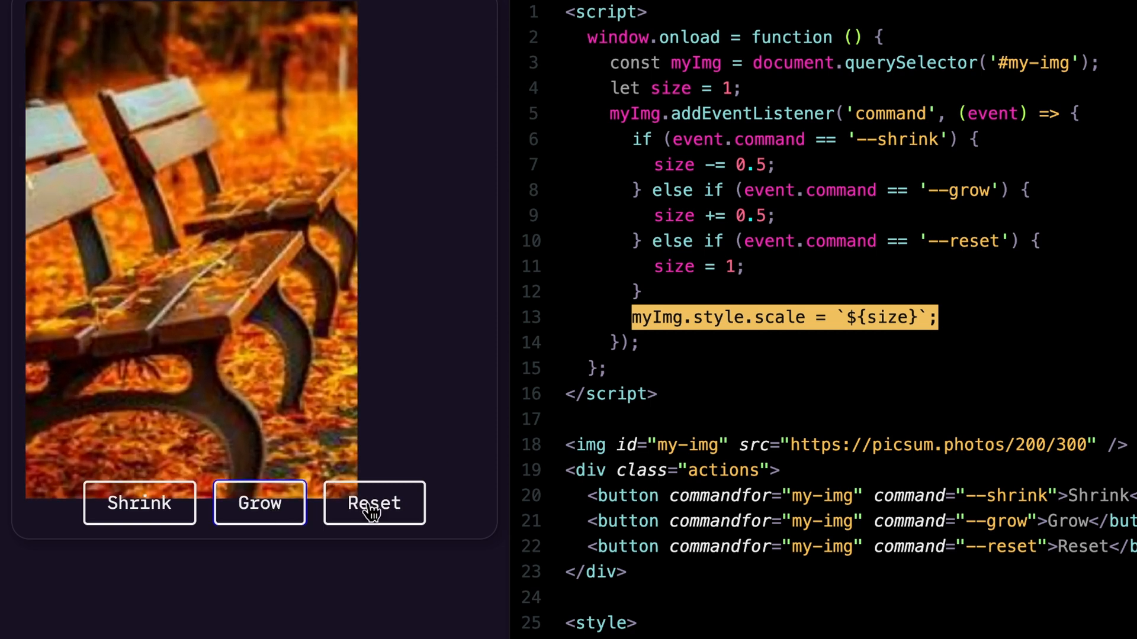
left_click(259, 504)
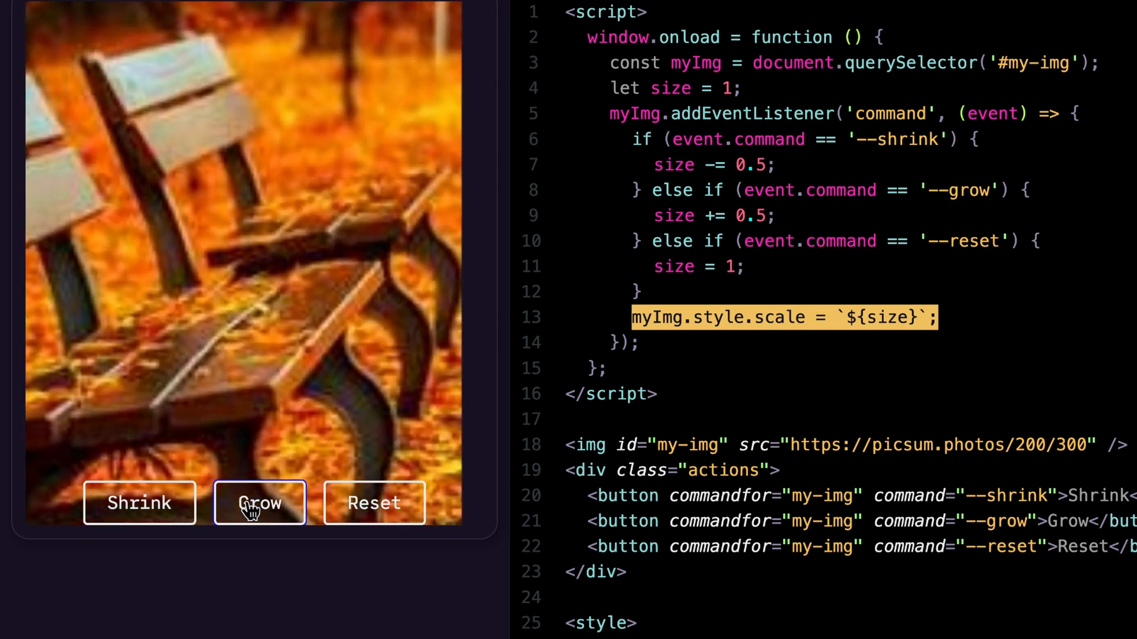
left_click(139, 502)
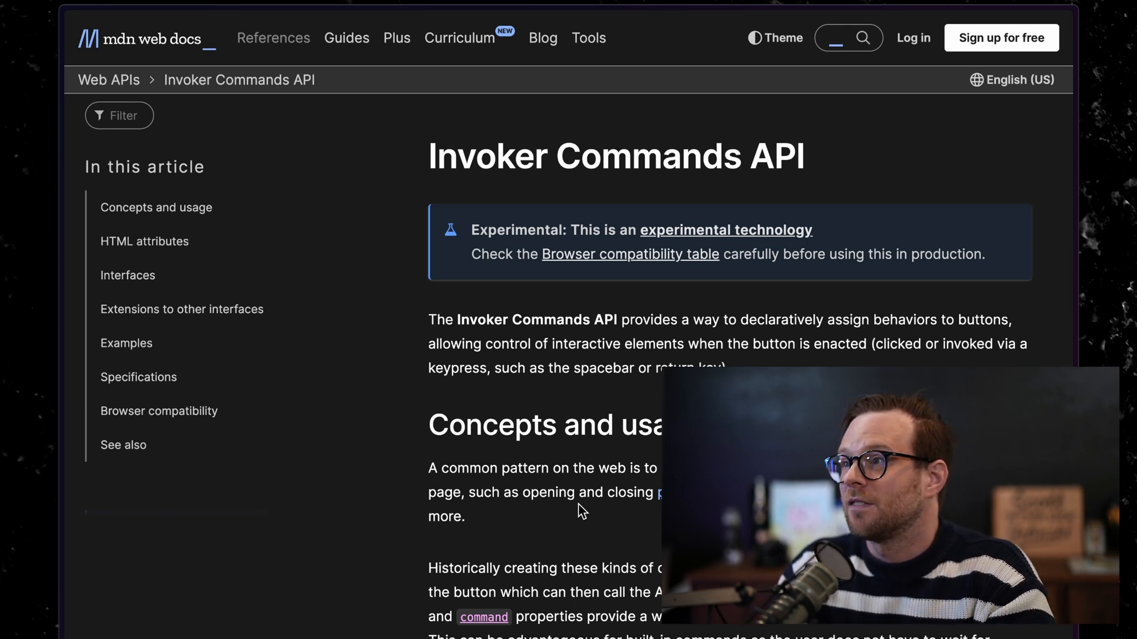
mouse_move(602, 314)
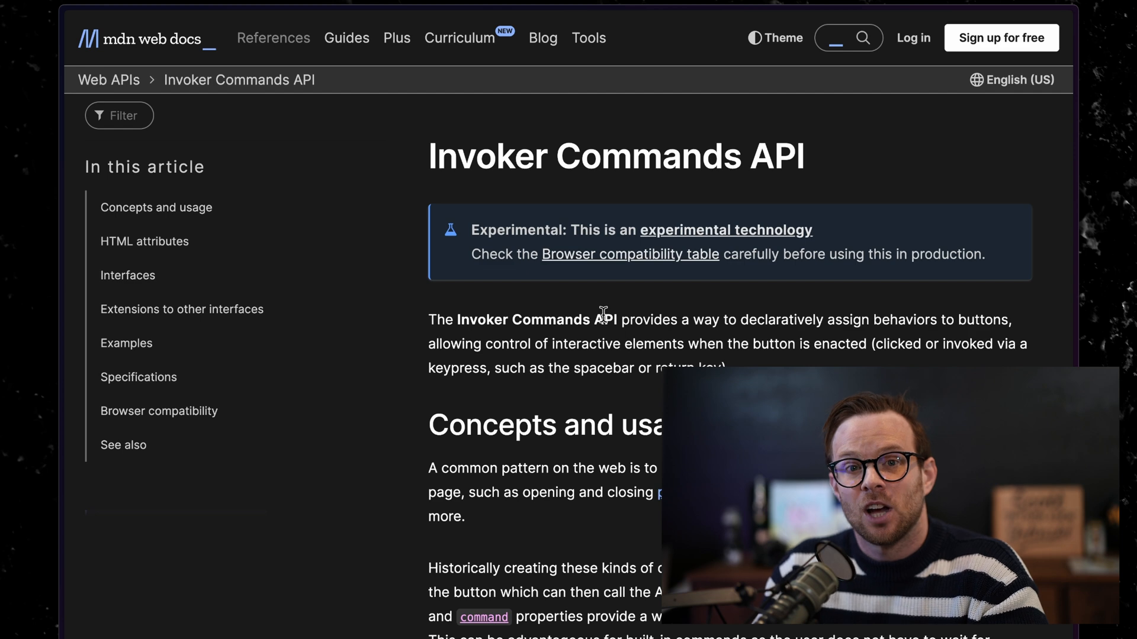
Scroll the Invoker Commands API page to its HTML attributes and CommandEvent interface.
scroll("down", 3)
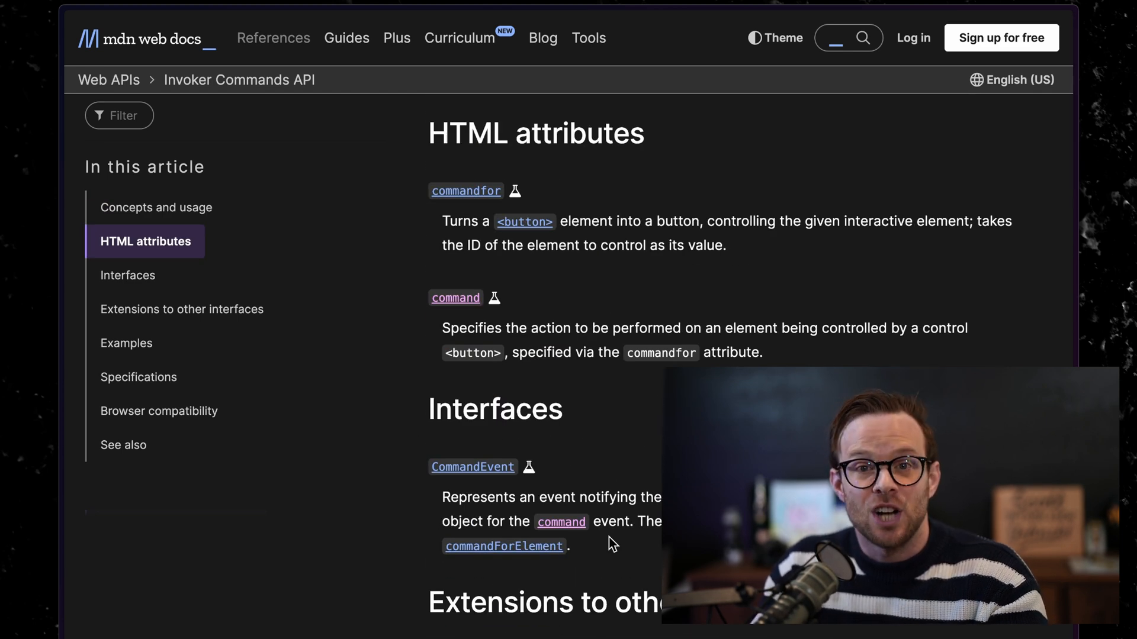
scroll("down", 3)
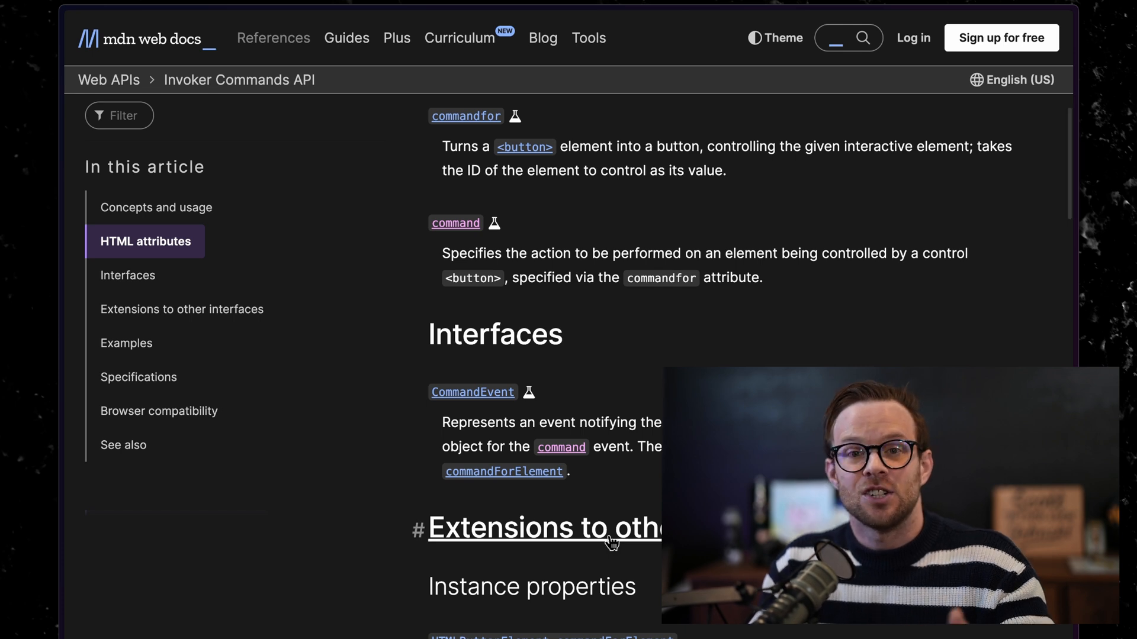